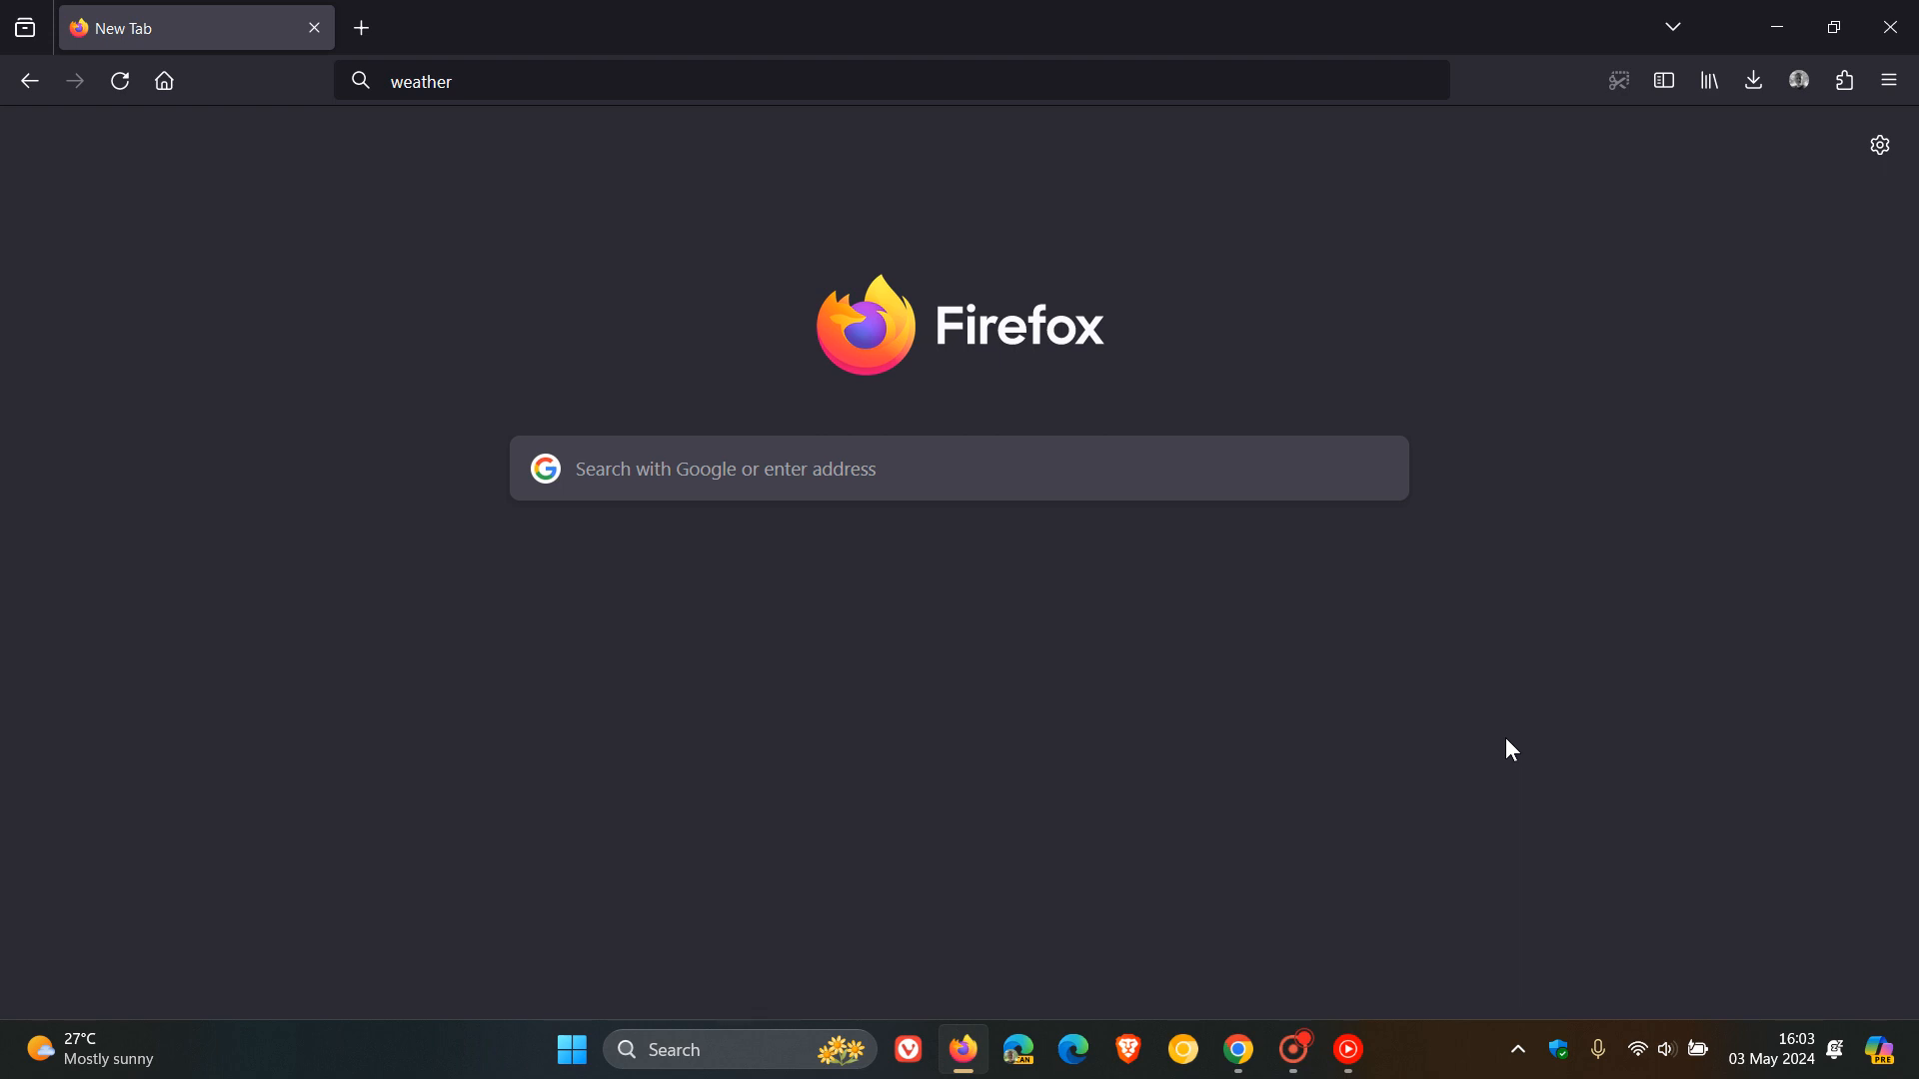
pyautogui.moveTo(1636, 594)
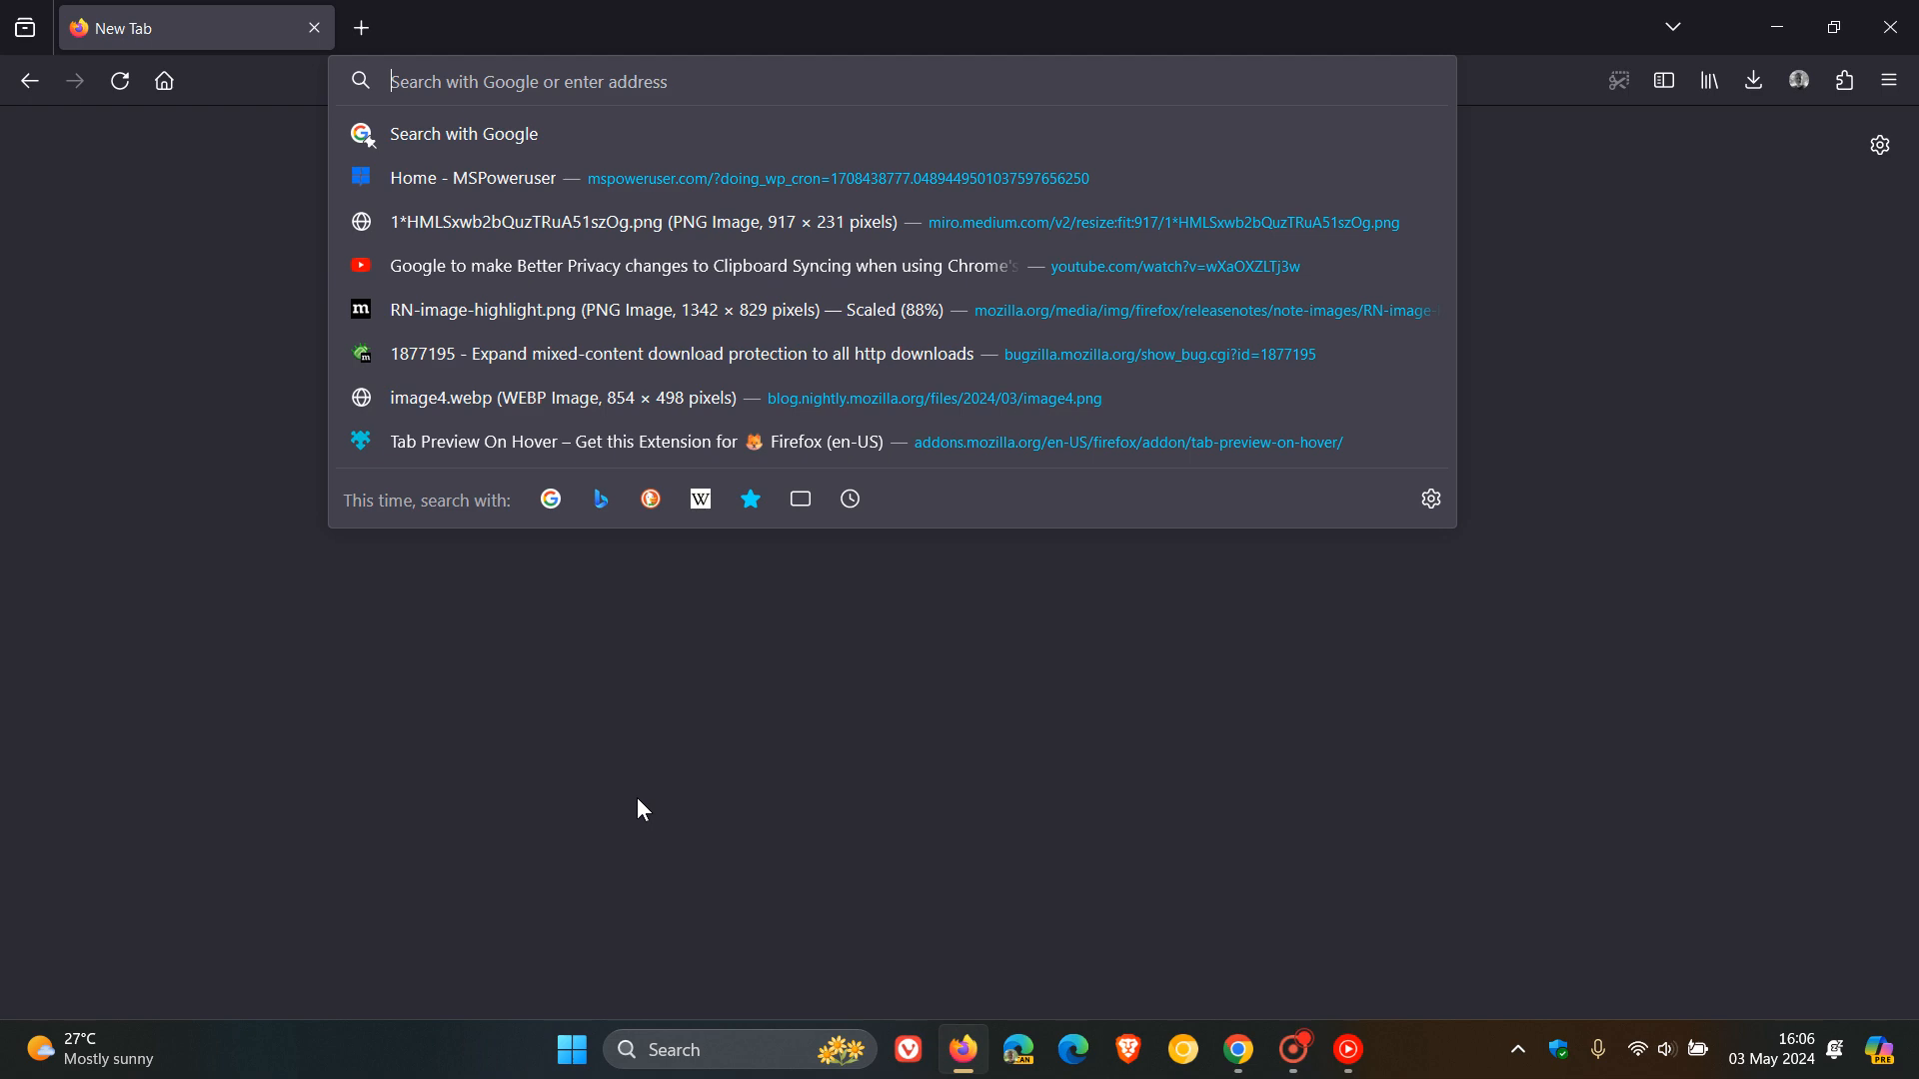
# View the about:profiles page showing the default-release profile, then go Home to the new tab page.
pyautogui.write('about')
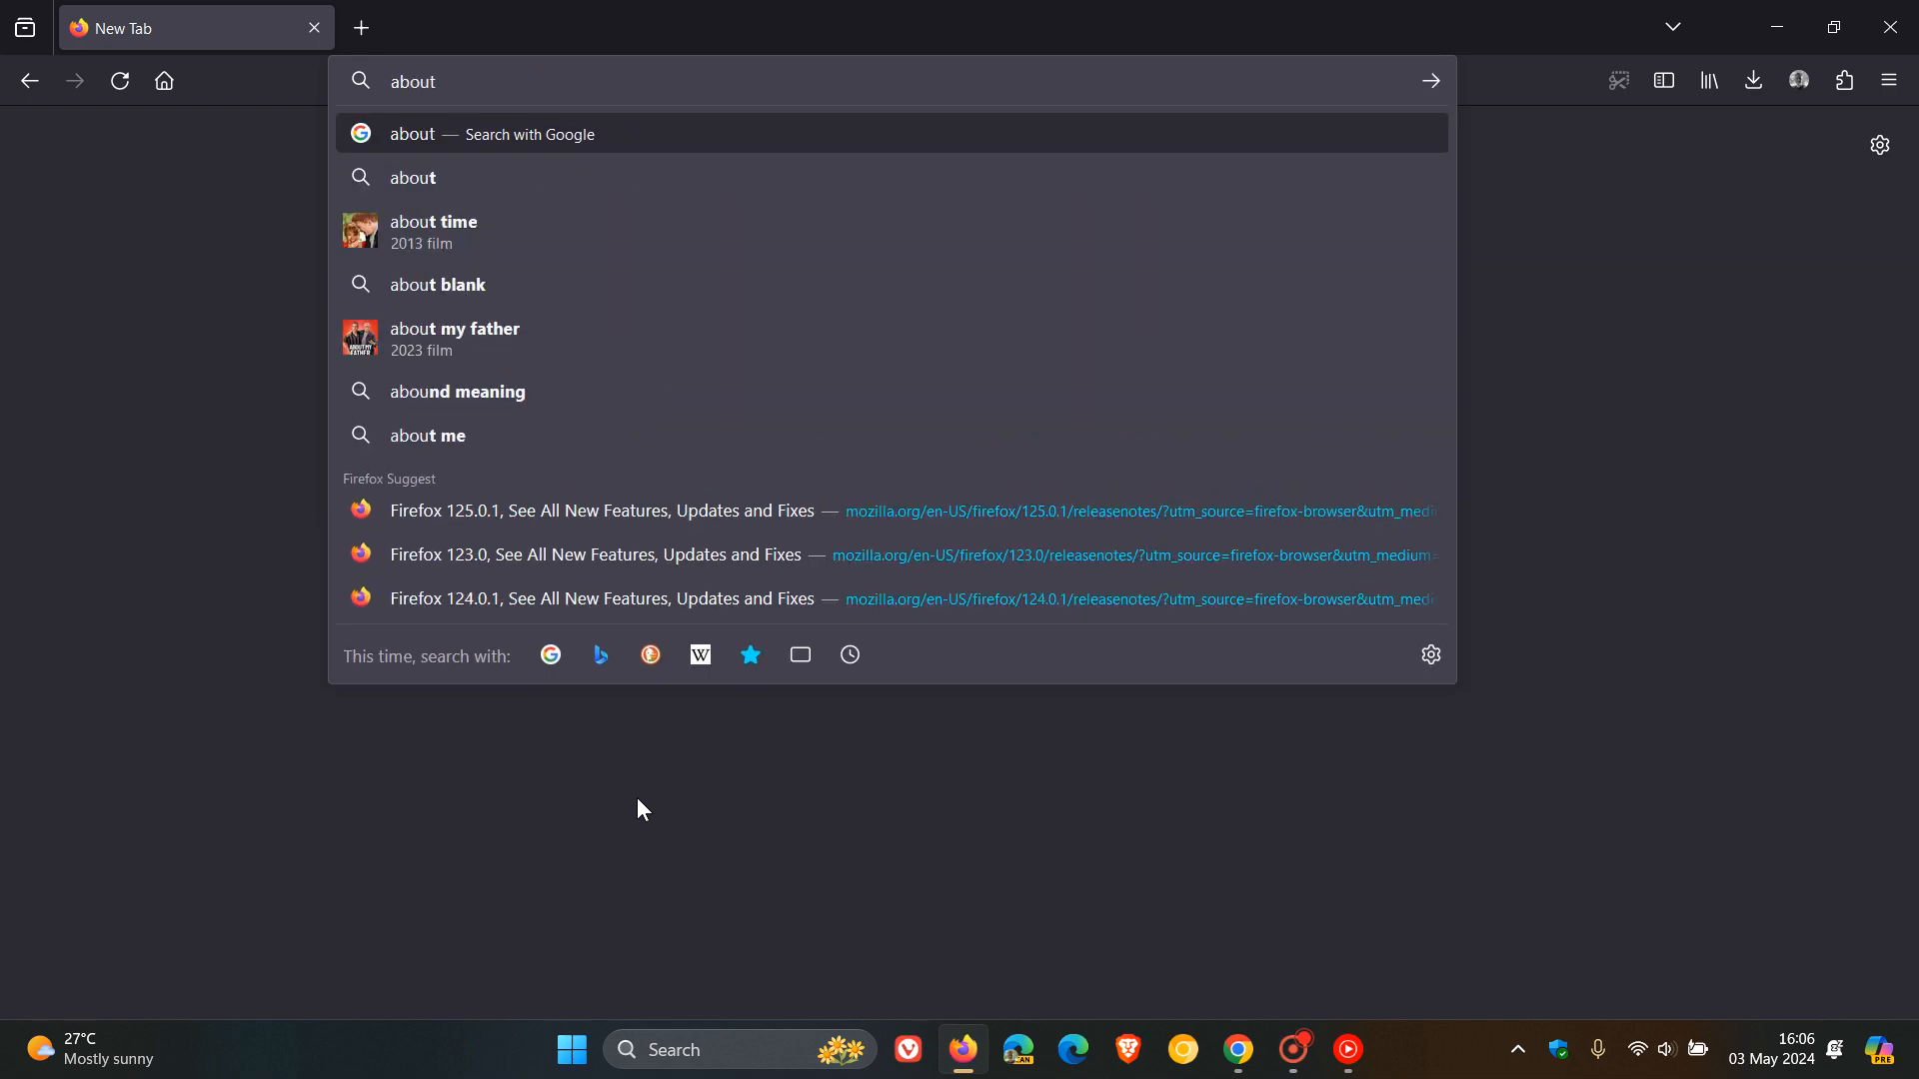
pyautogui.write(':')
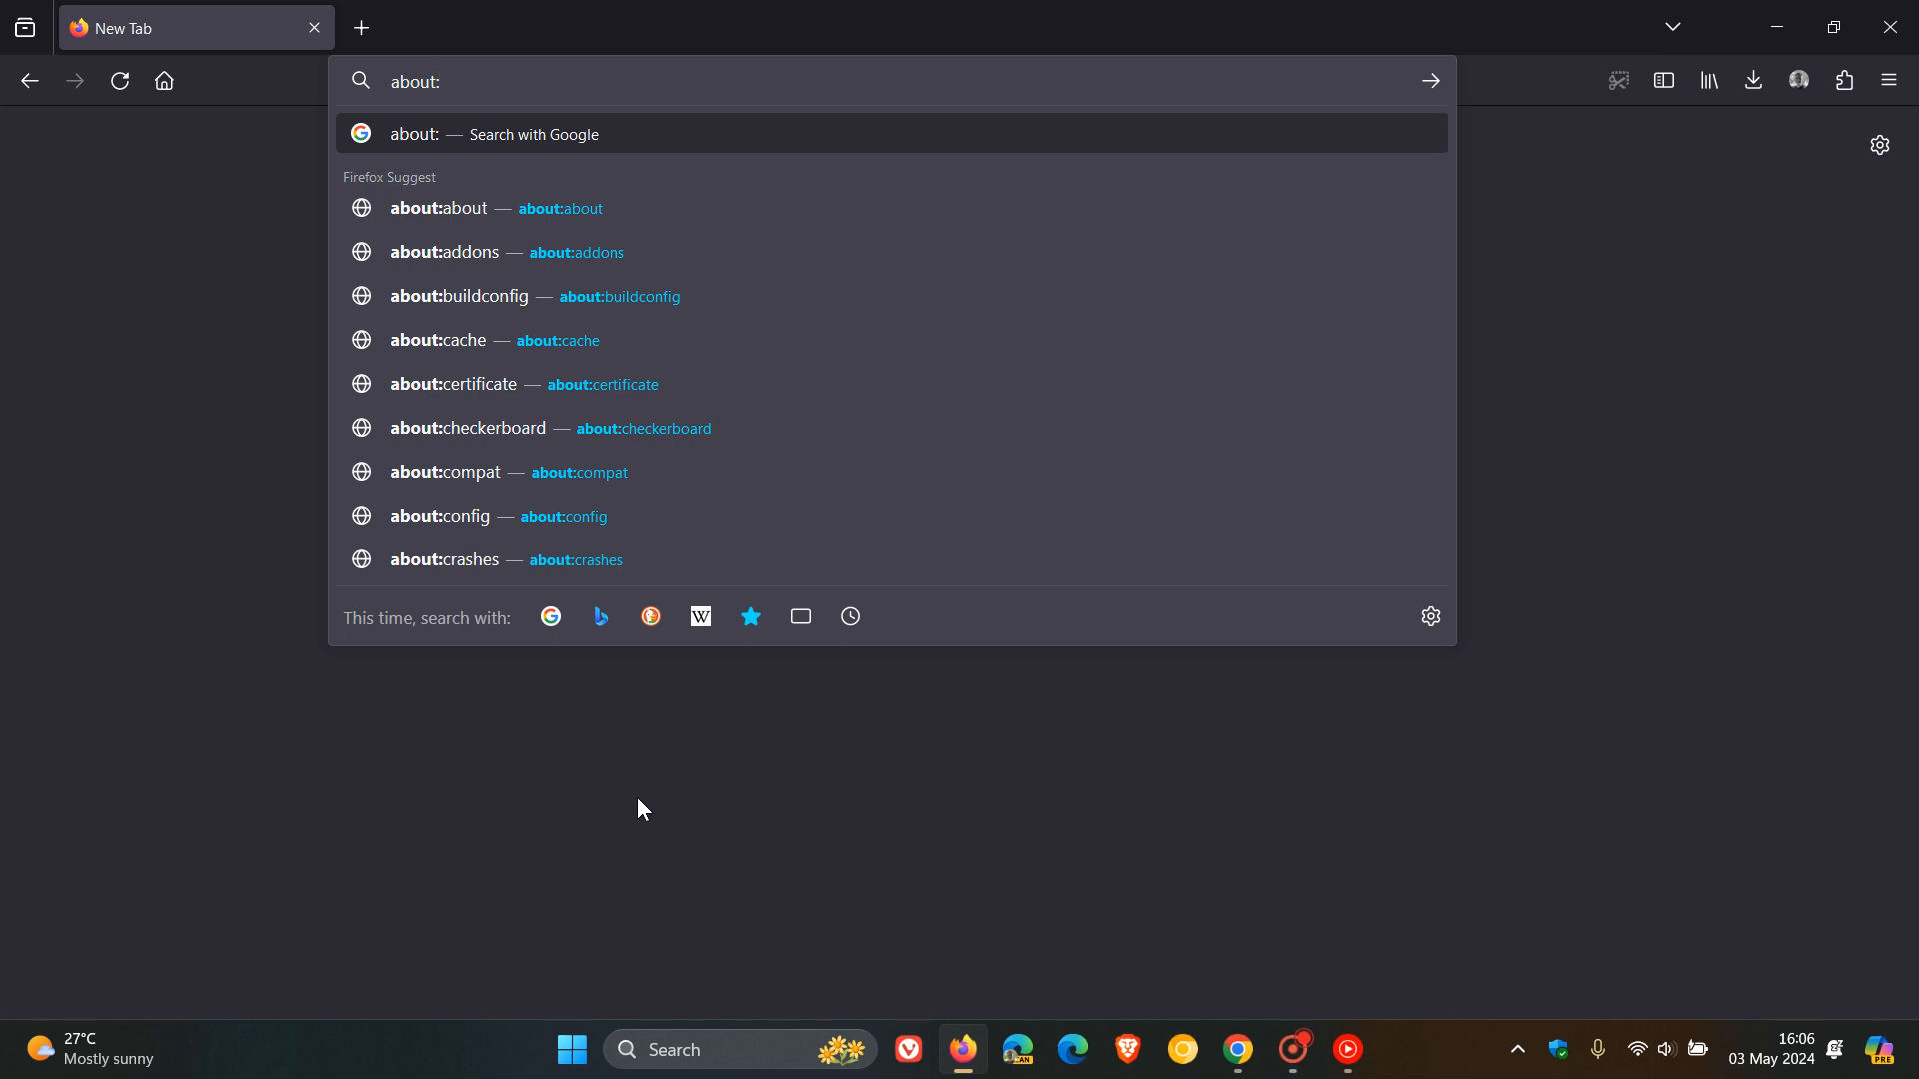
pyautogui.write('policies')
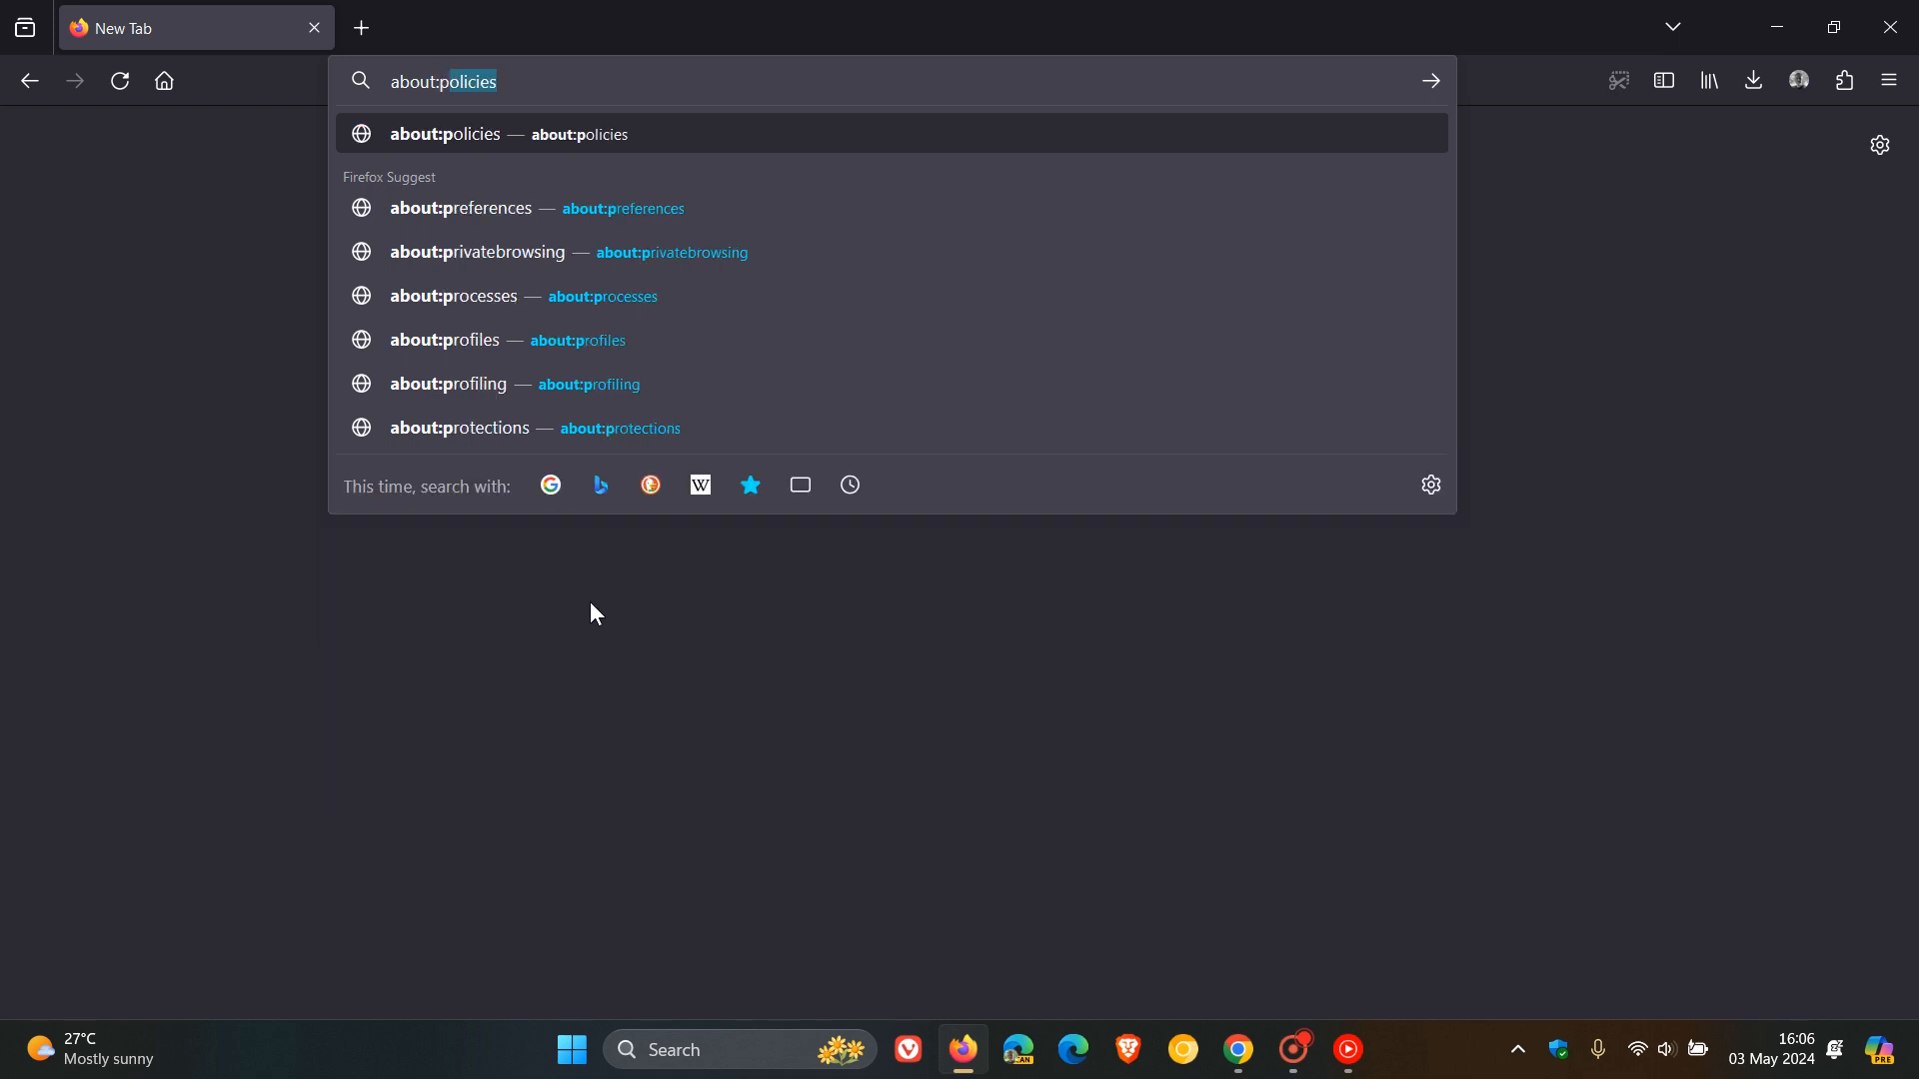
pyautogui.click(504, 339)
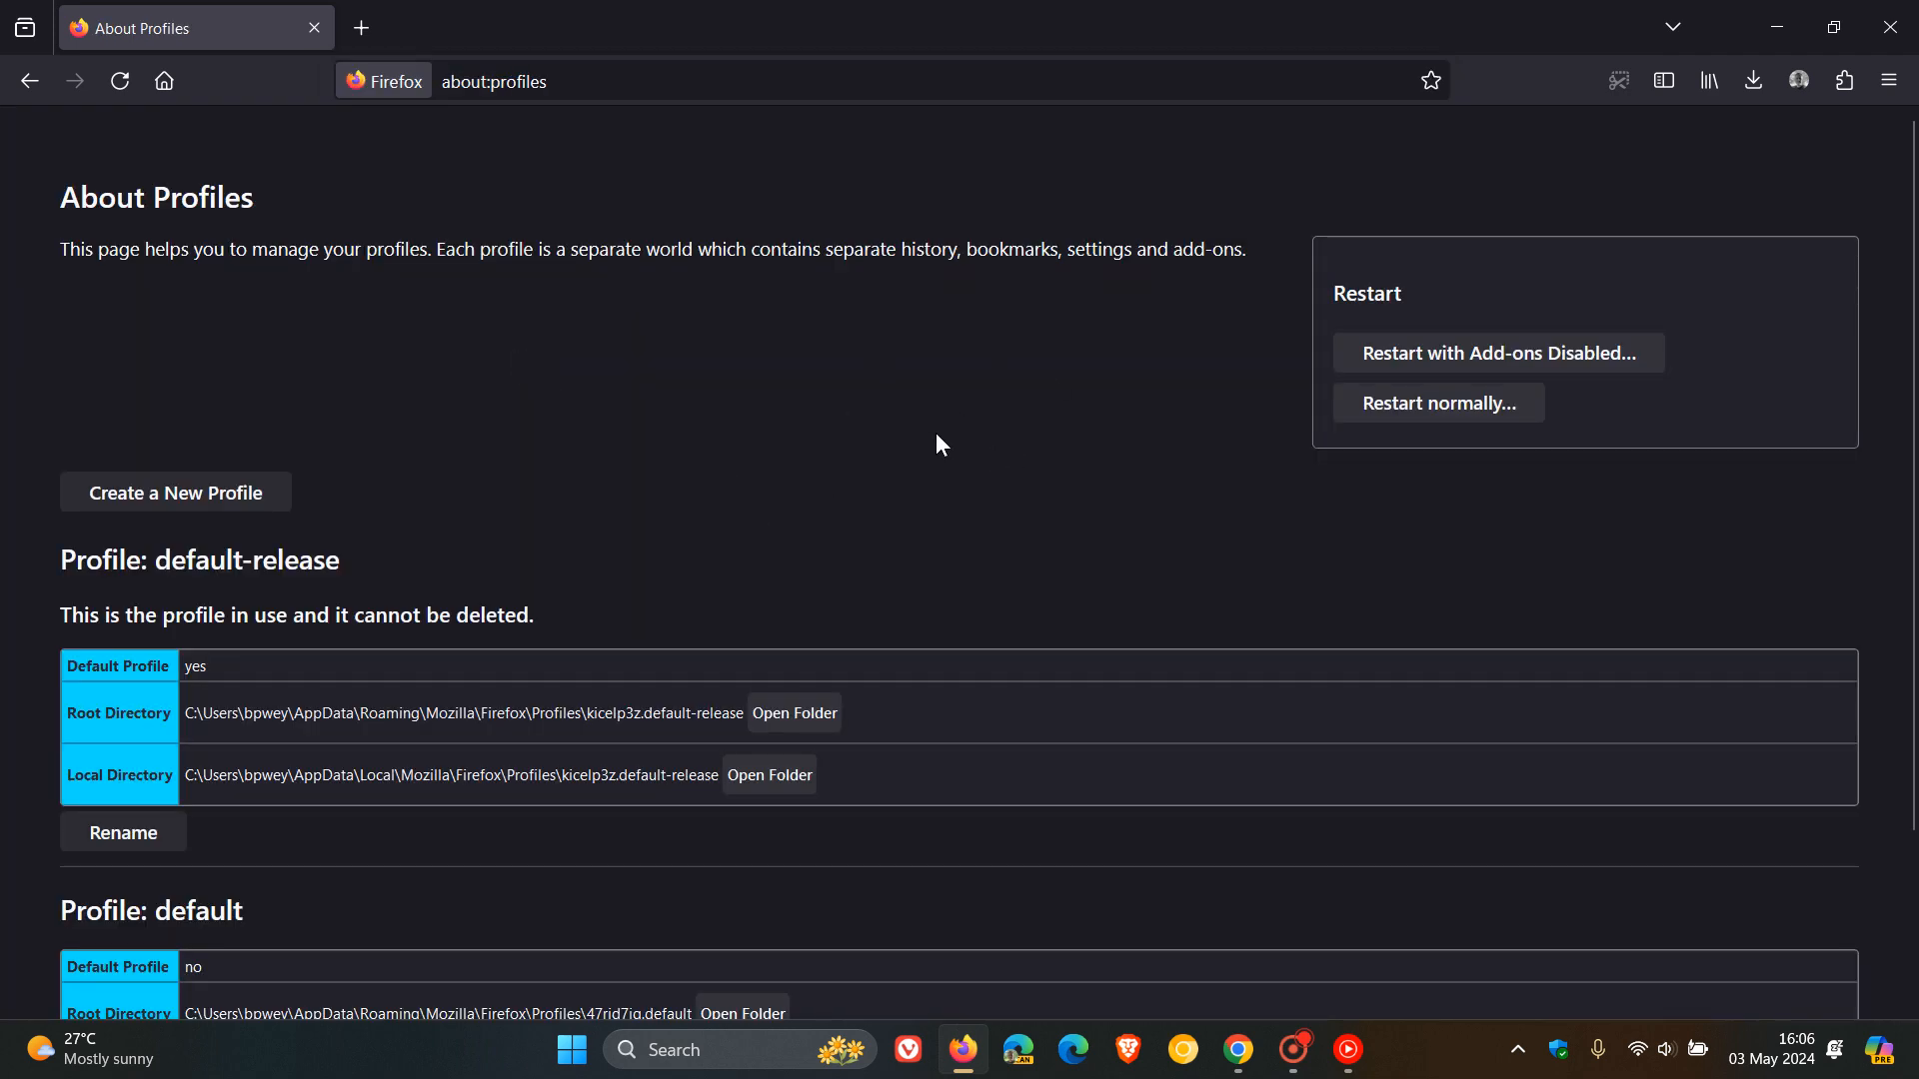
pyautogui.moveTo(207, 296)
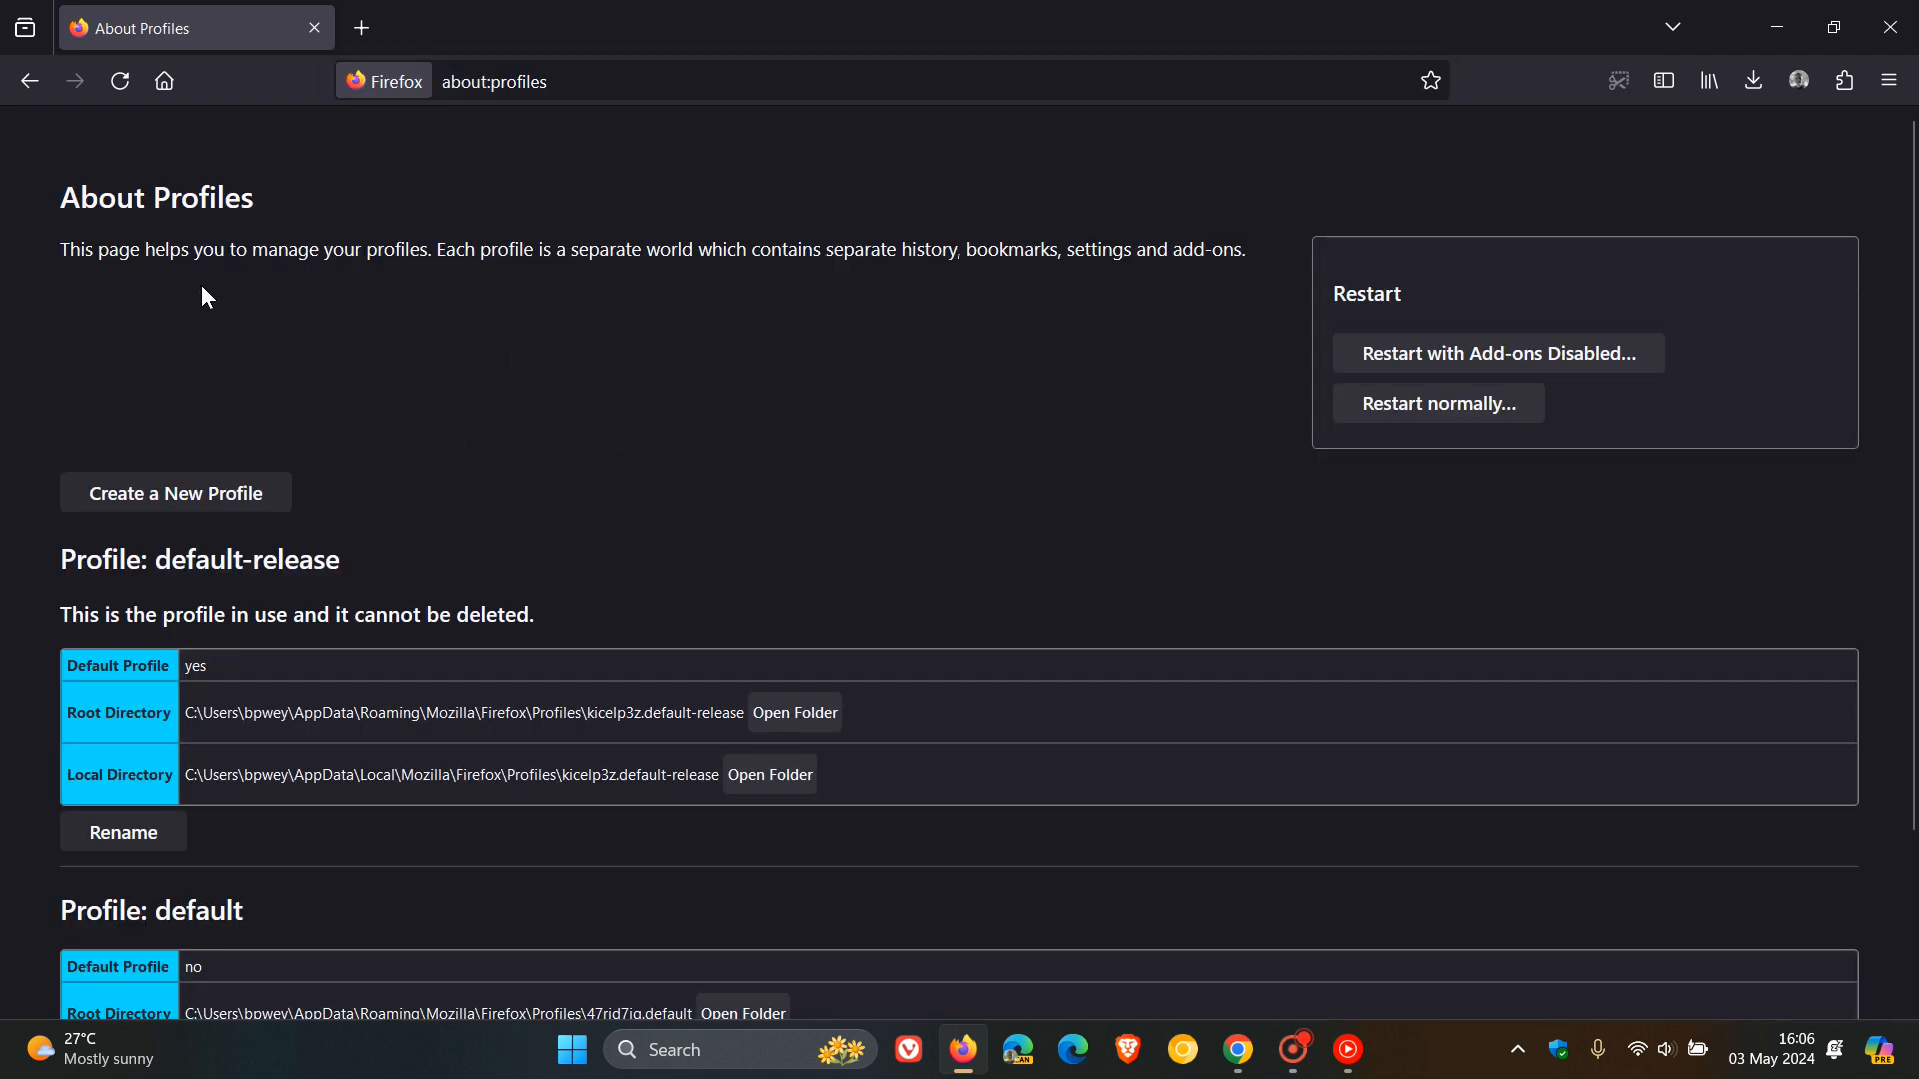
pyautogui.moveTo(1080, 480)
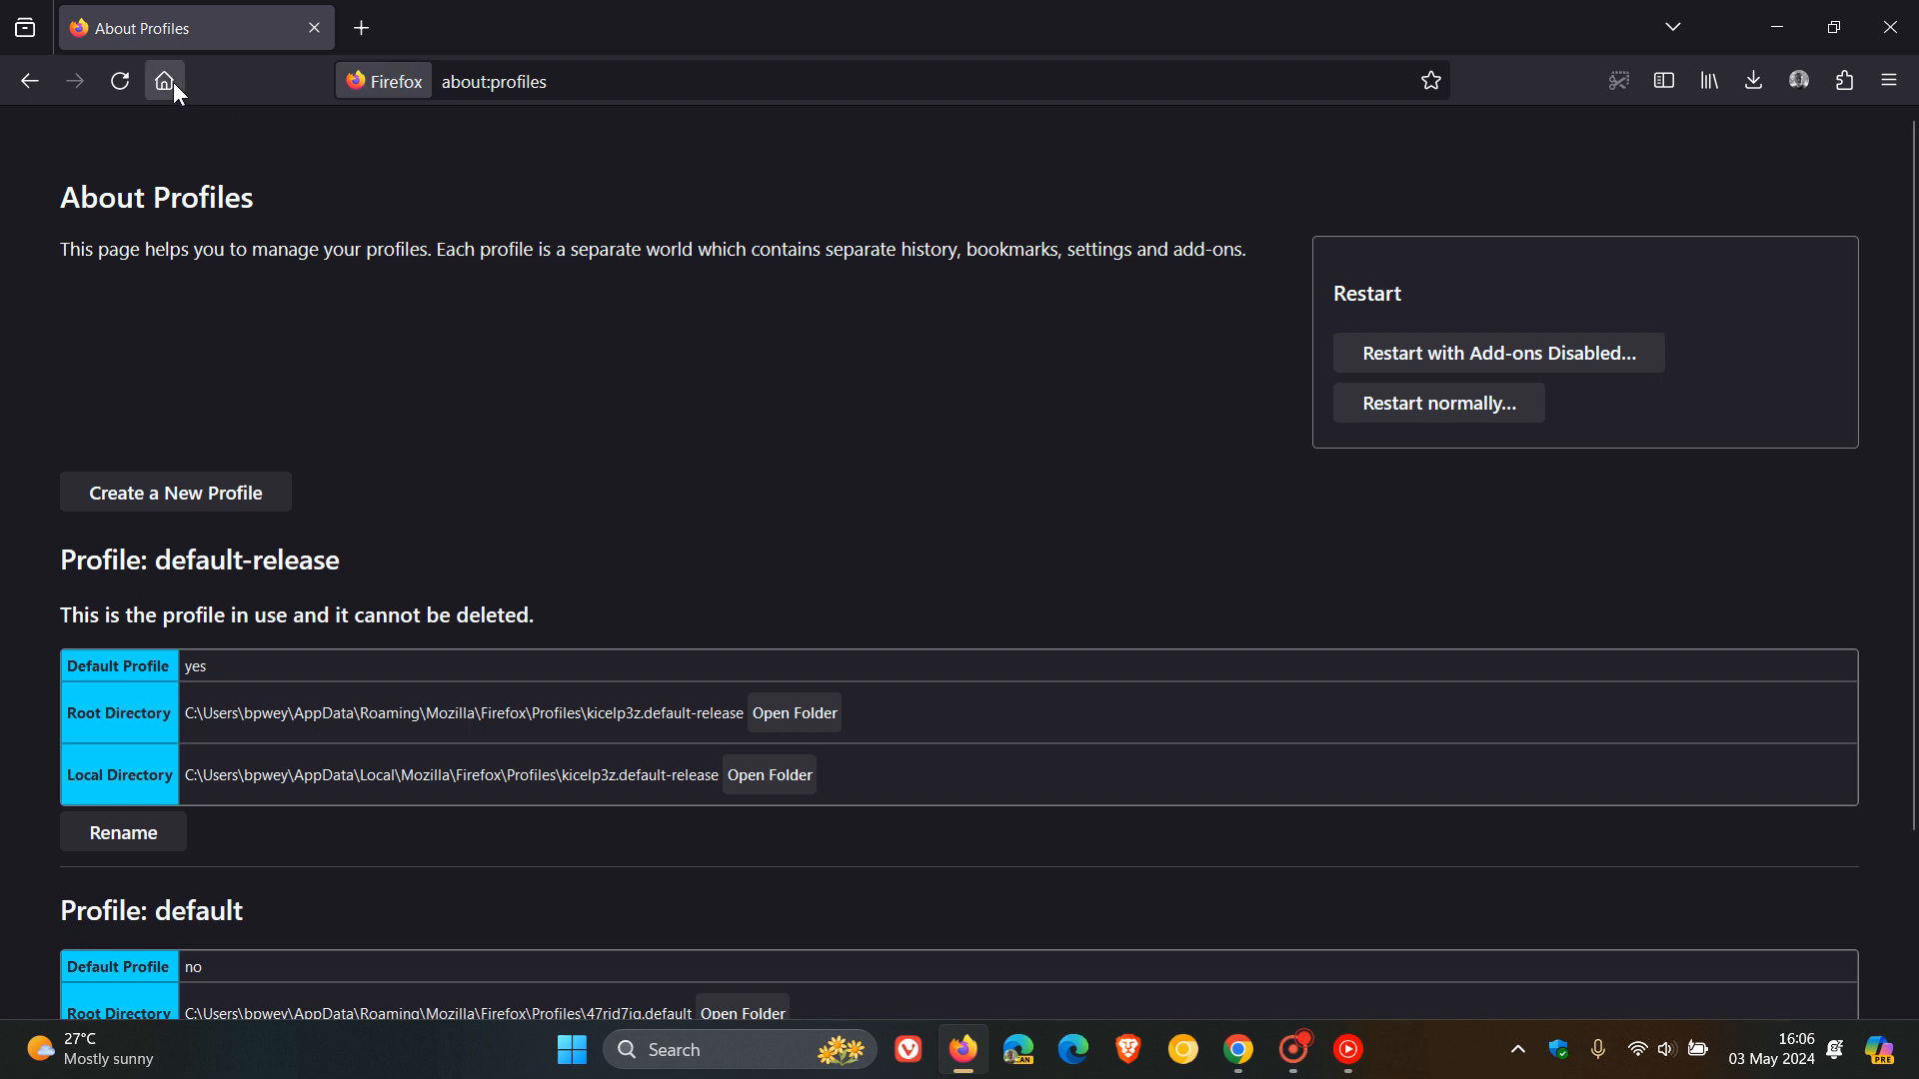
pyautogui.click(1887, 81)
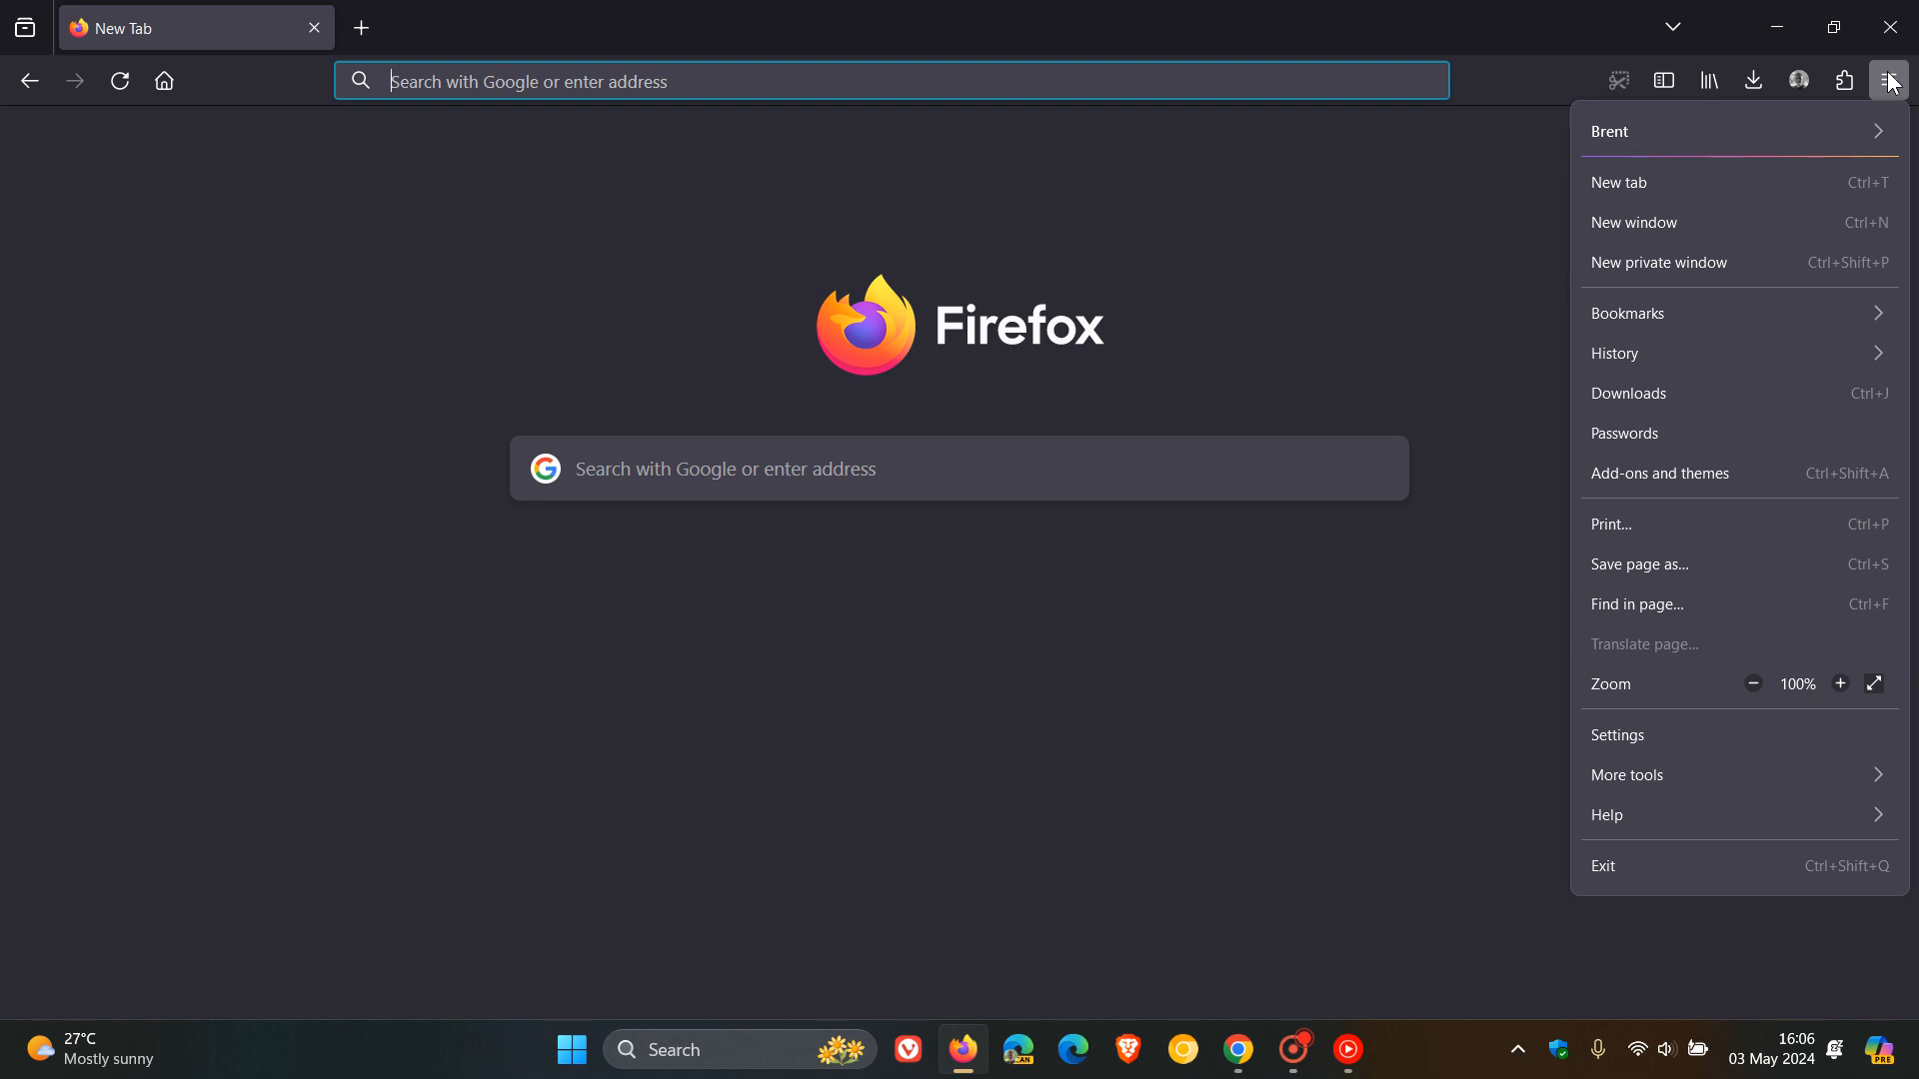
pyautogui.moveTo(1889, 110)
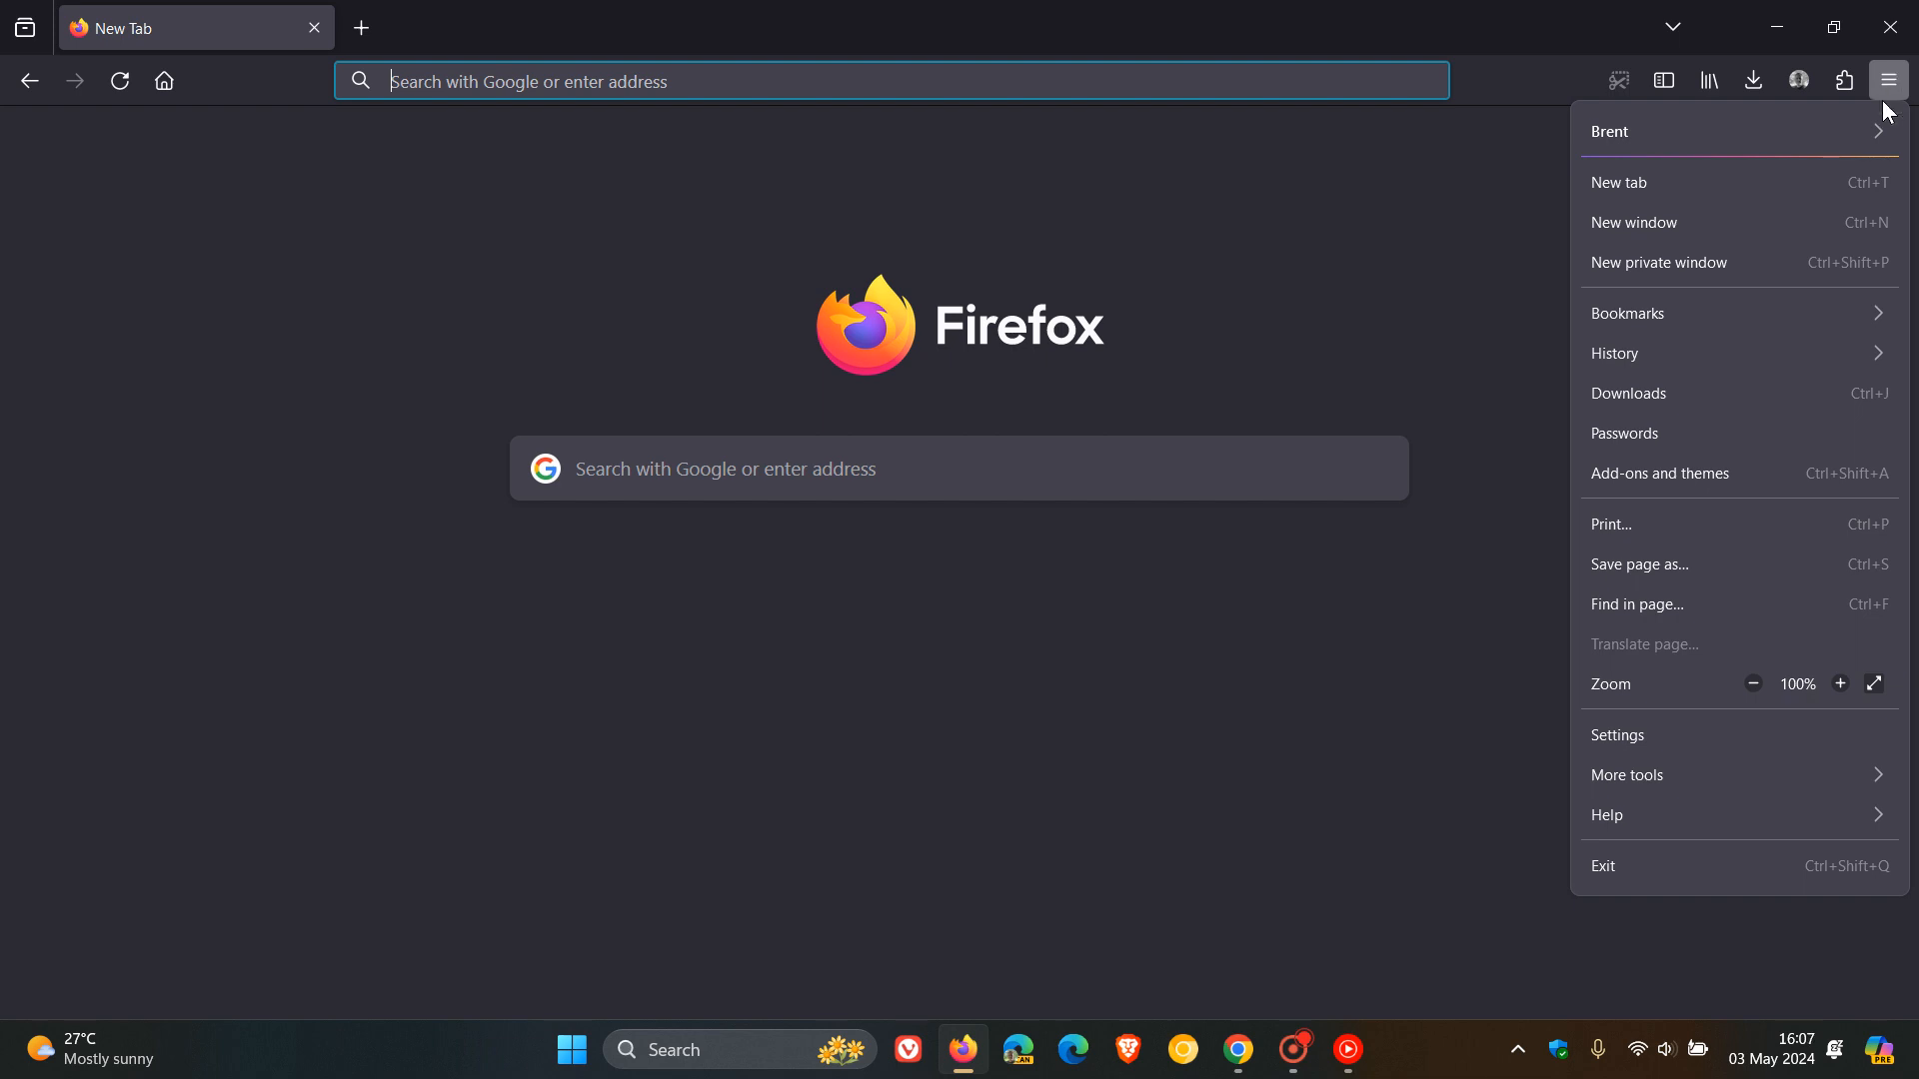
pyautogui.moveTo(1759, 162)
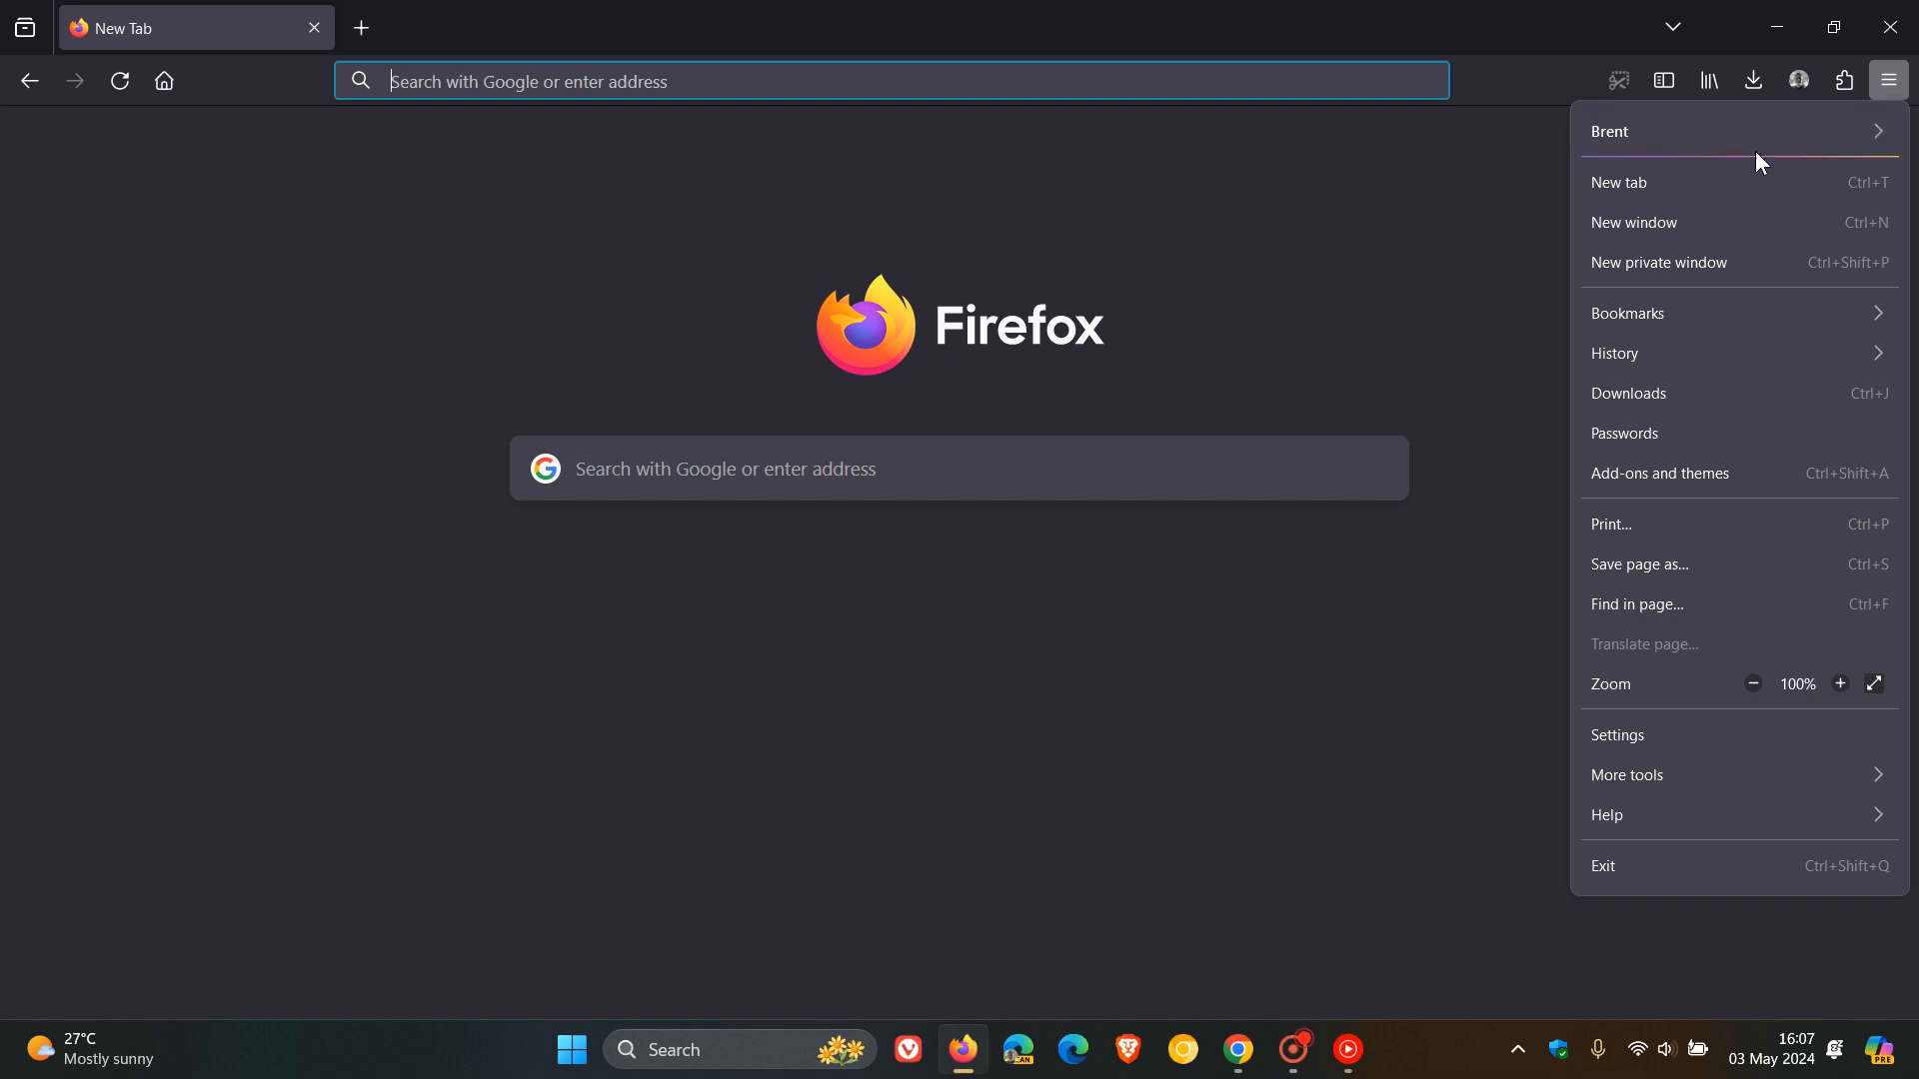
pyautogui.moveTo(1752, 147)
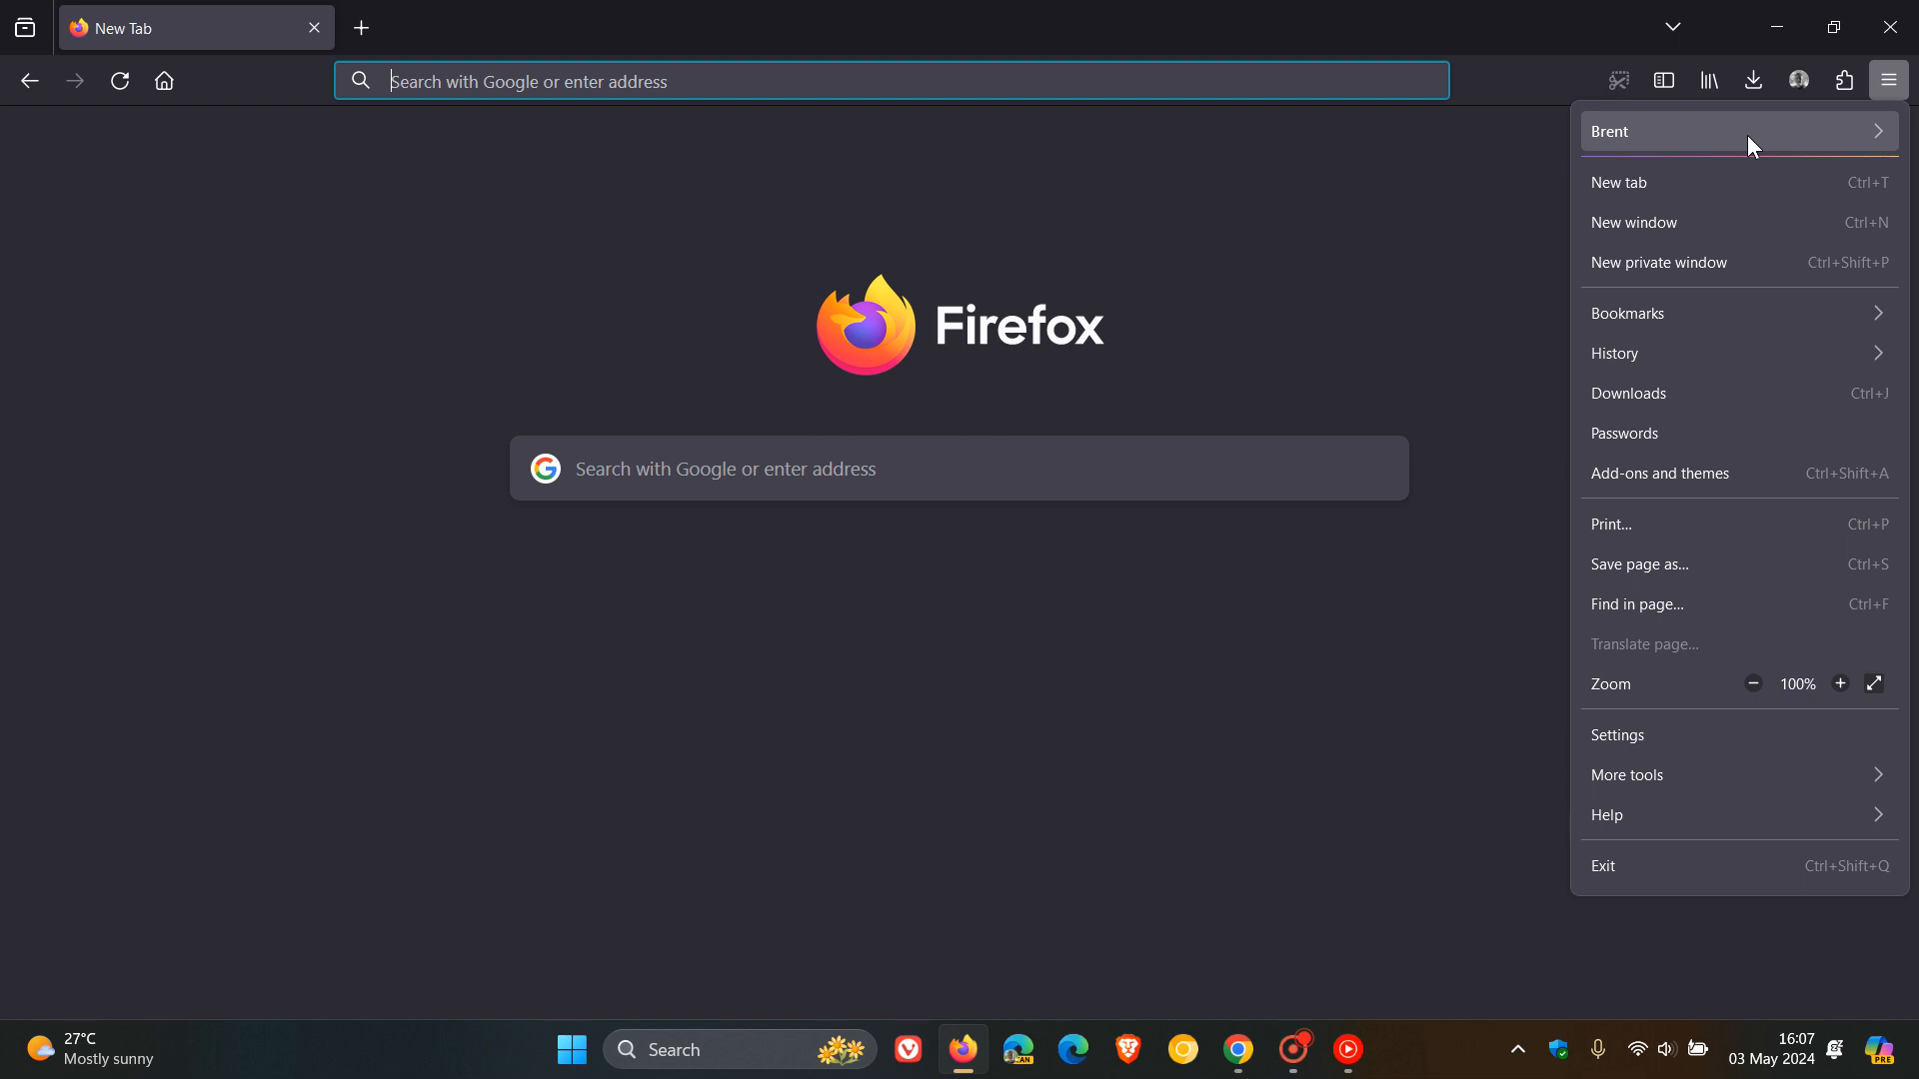
pyautogui.moveTo(1731, 140)
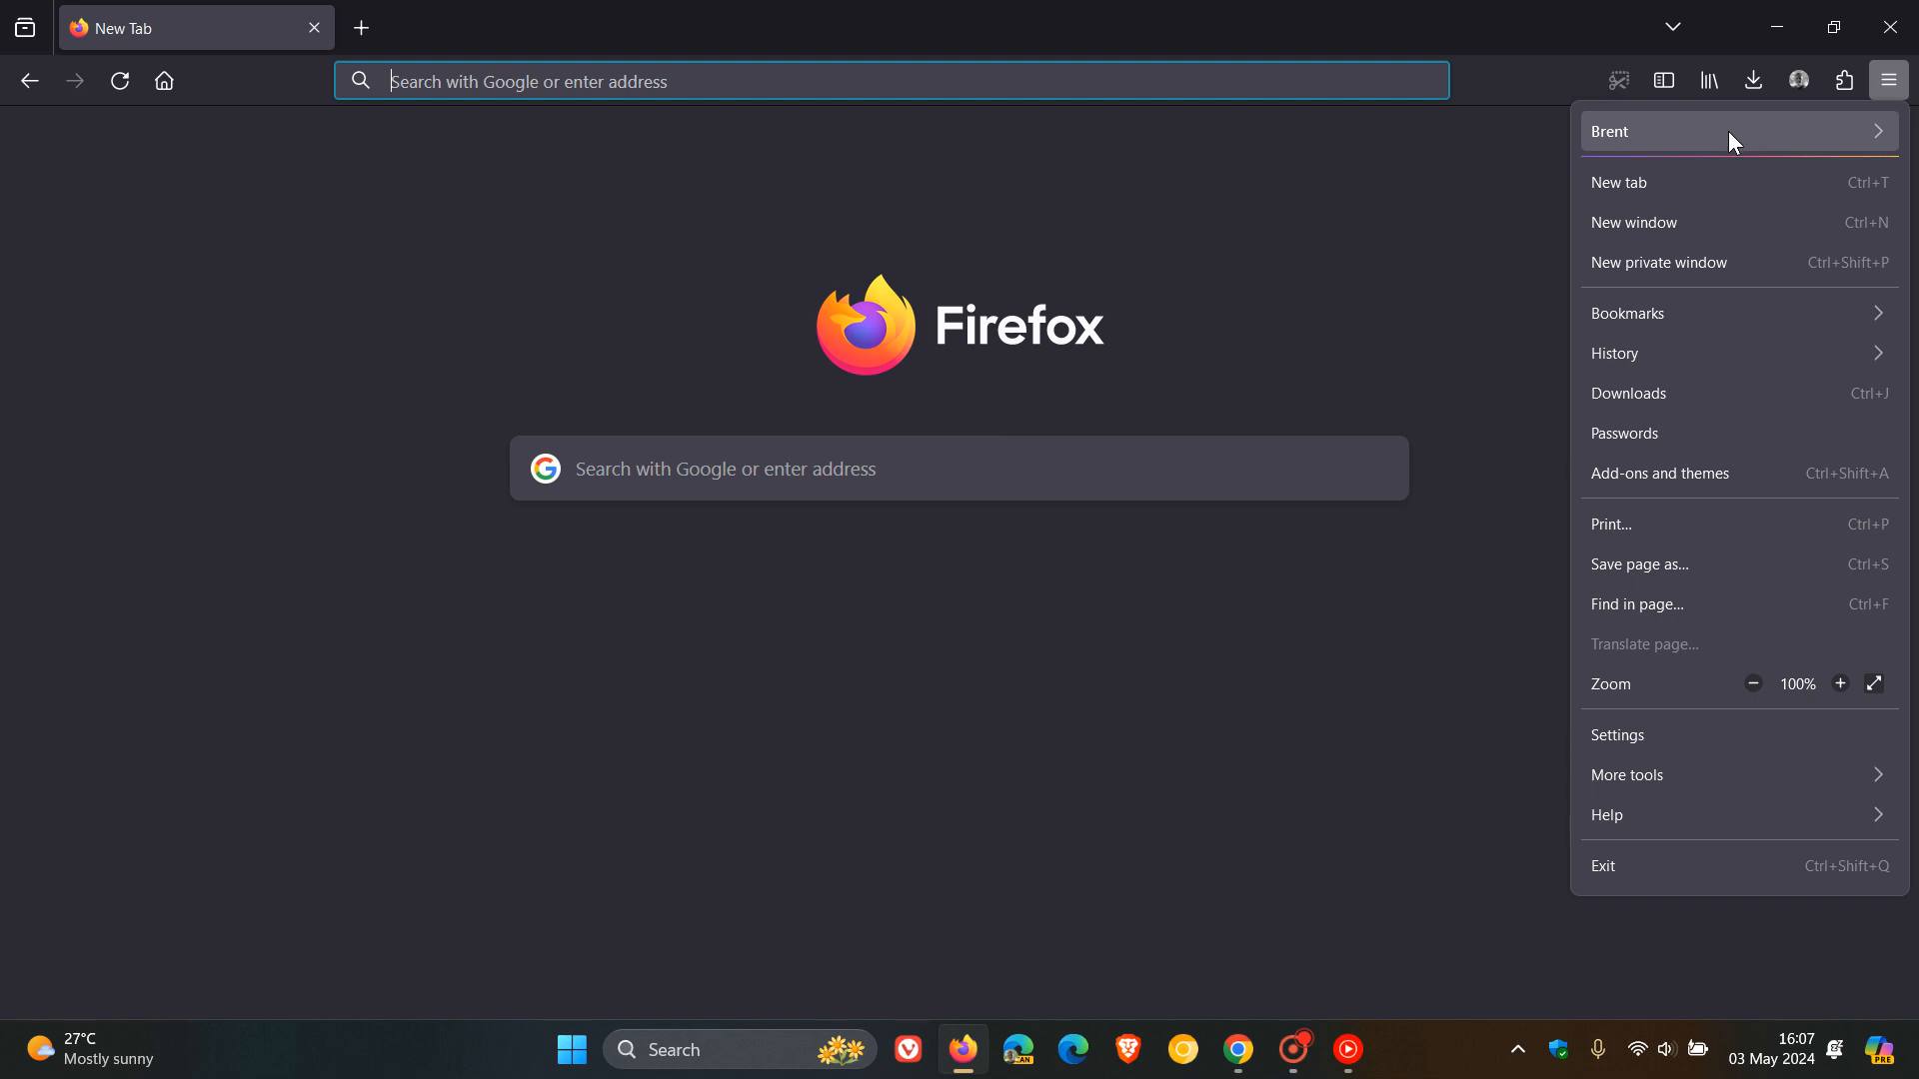
pyautogui.moveTo(1722, 156)
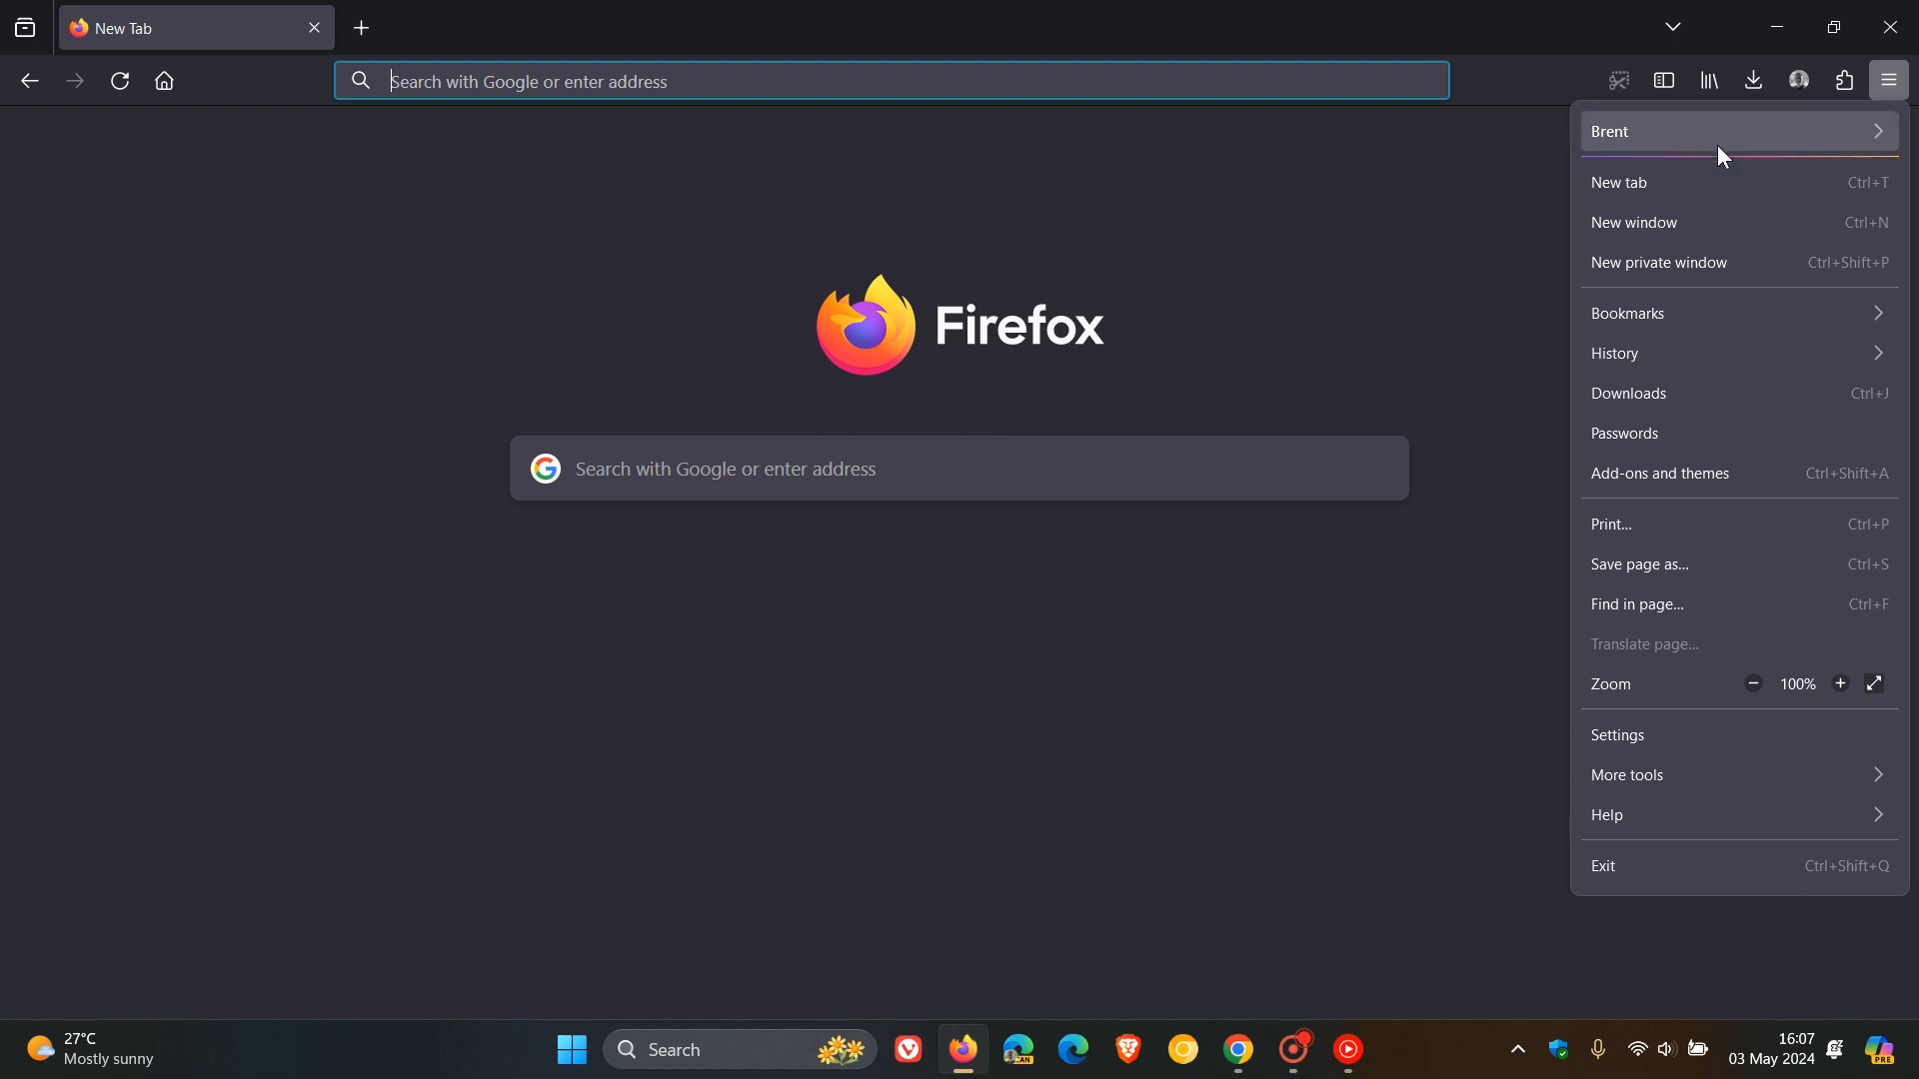
pyautogui.moveTo(1788, 192)
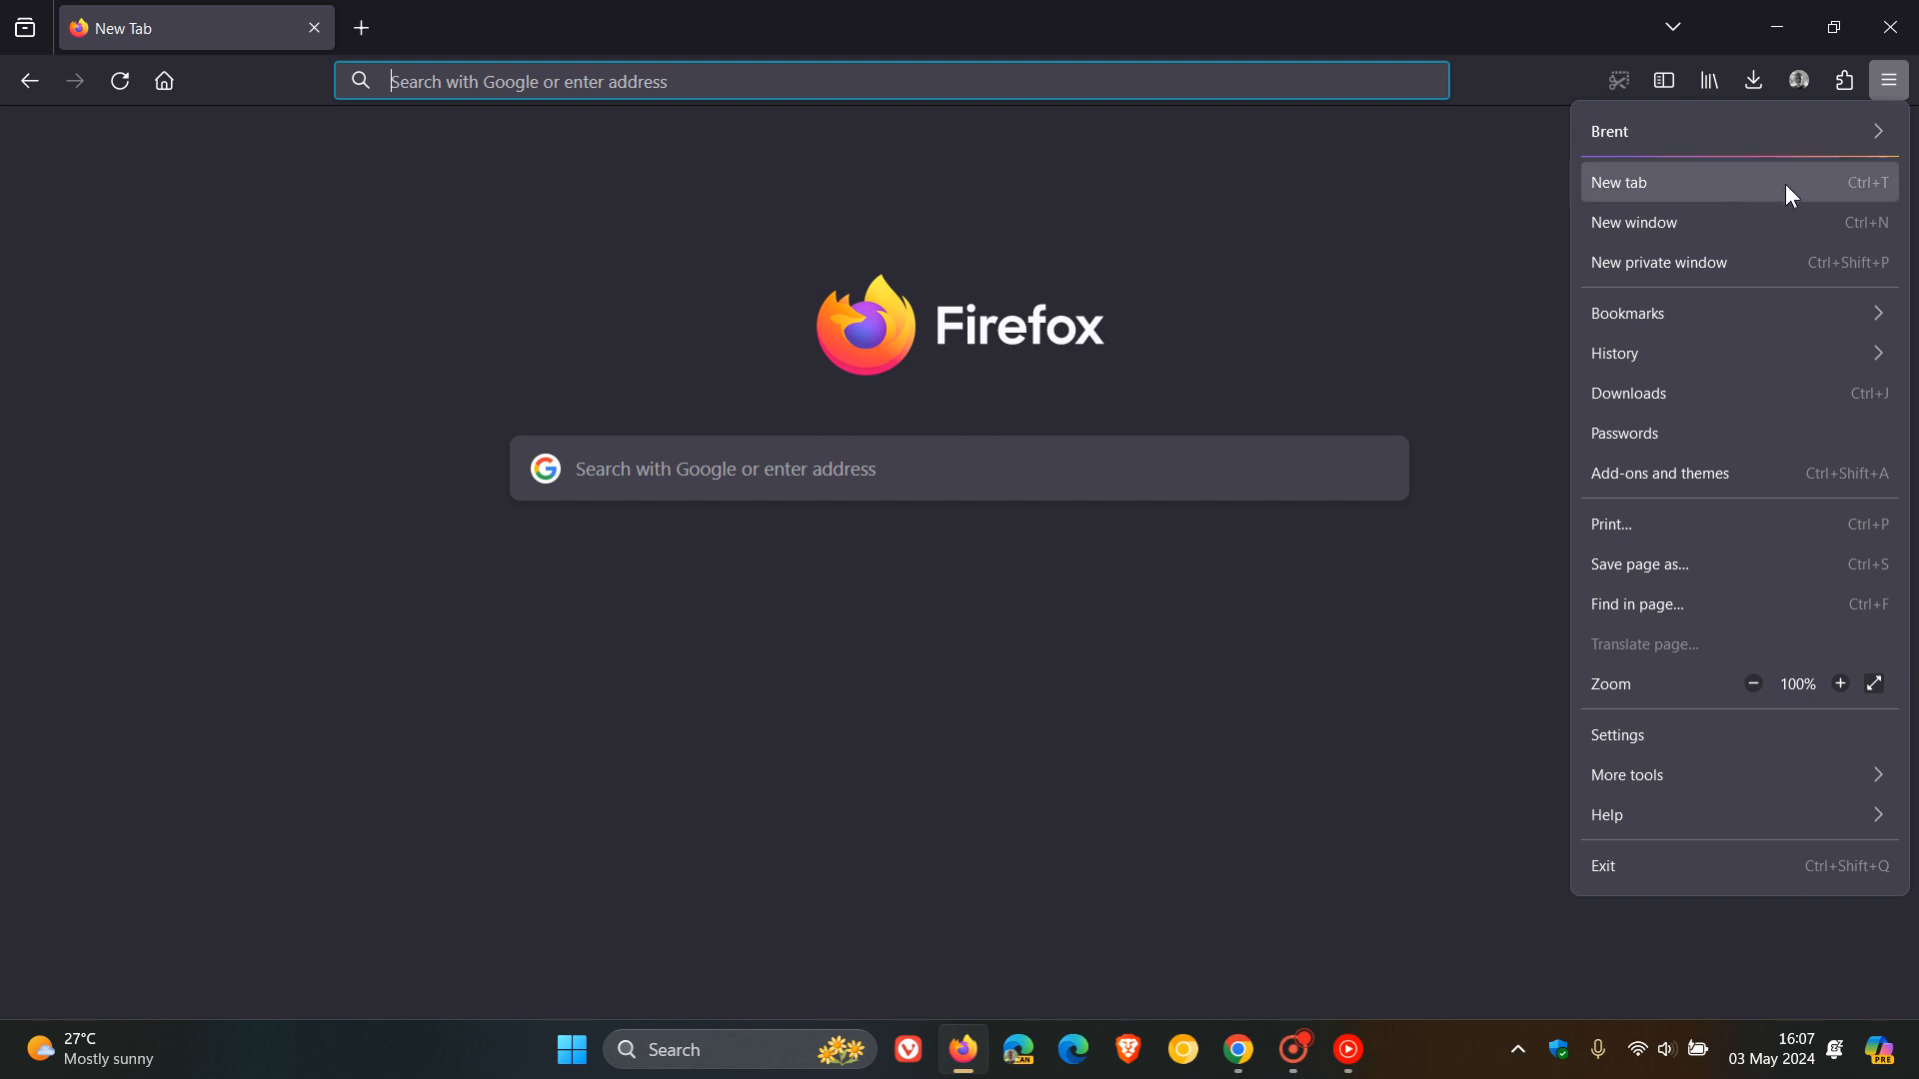
pyautogui.moveTo(27, 144)
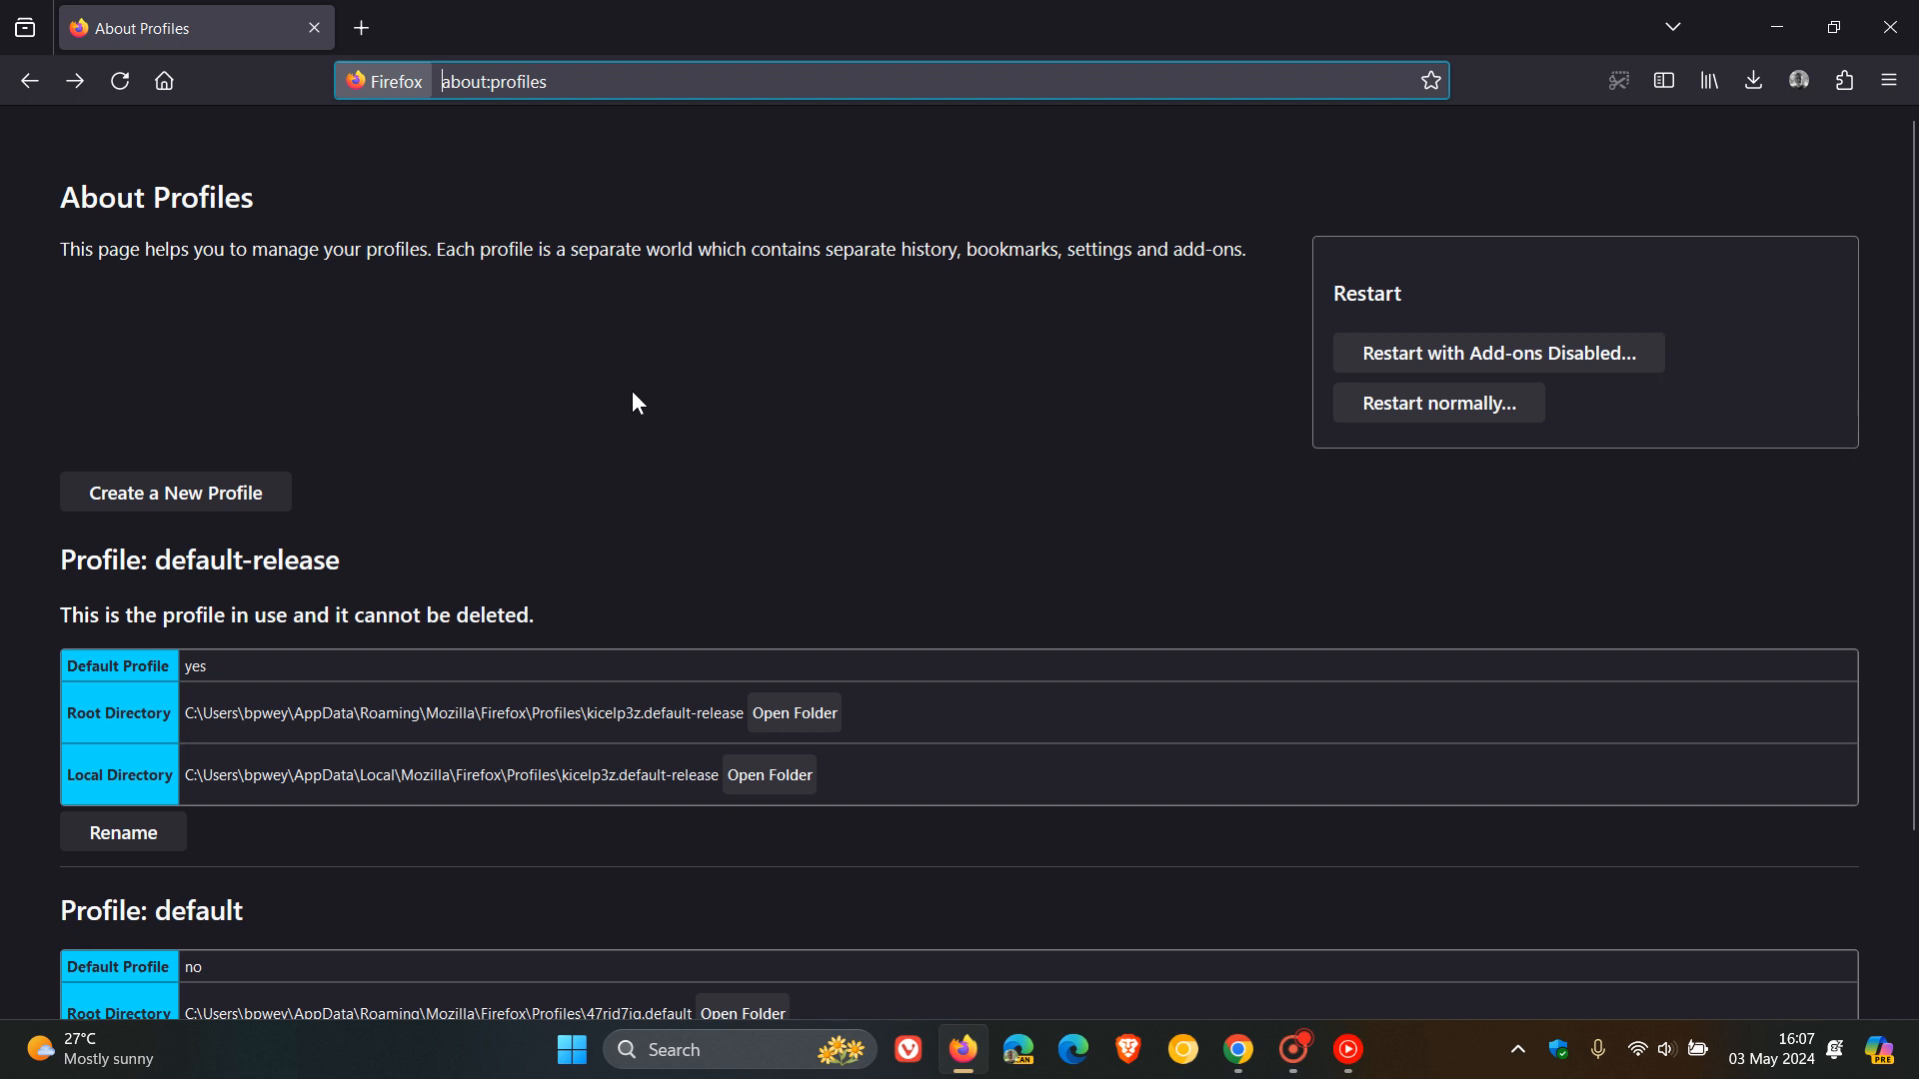
pyautogui.moveTo(284, 322)
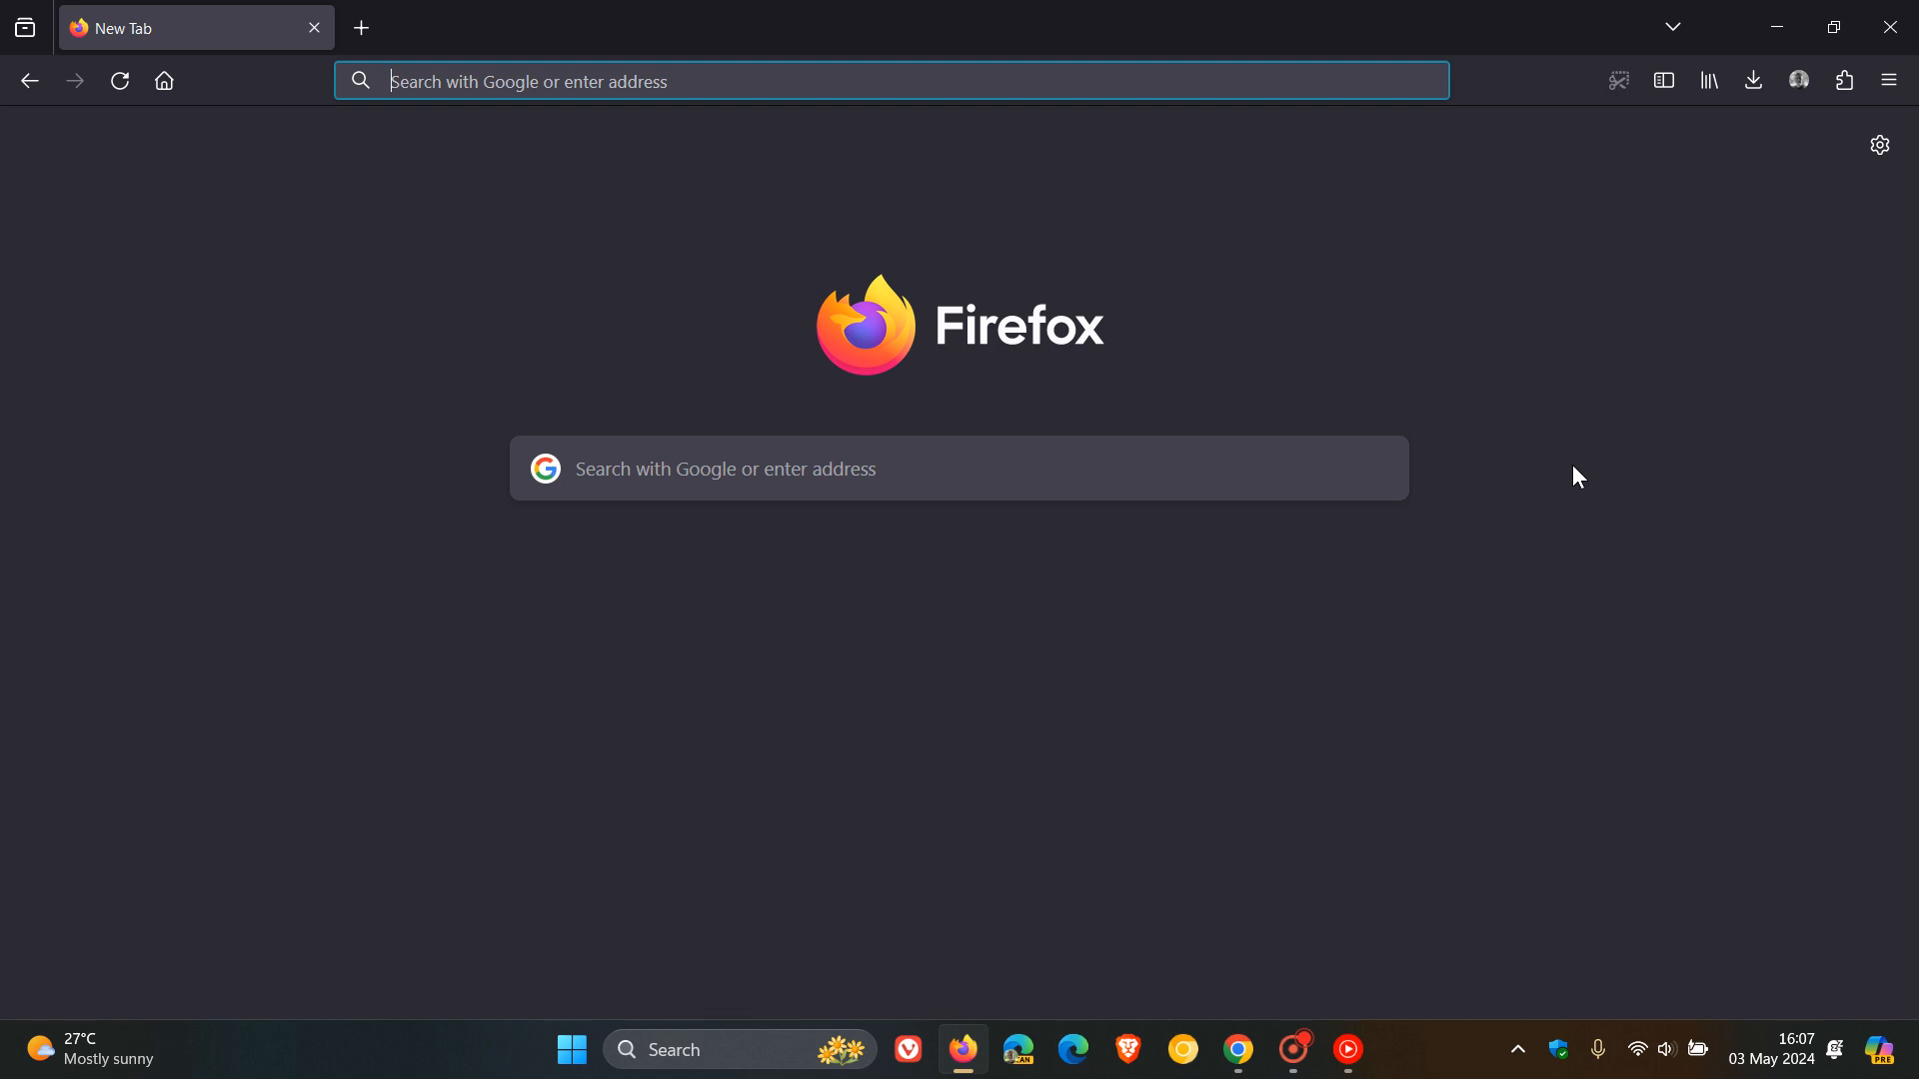
pyautogui.write('we')
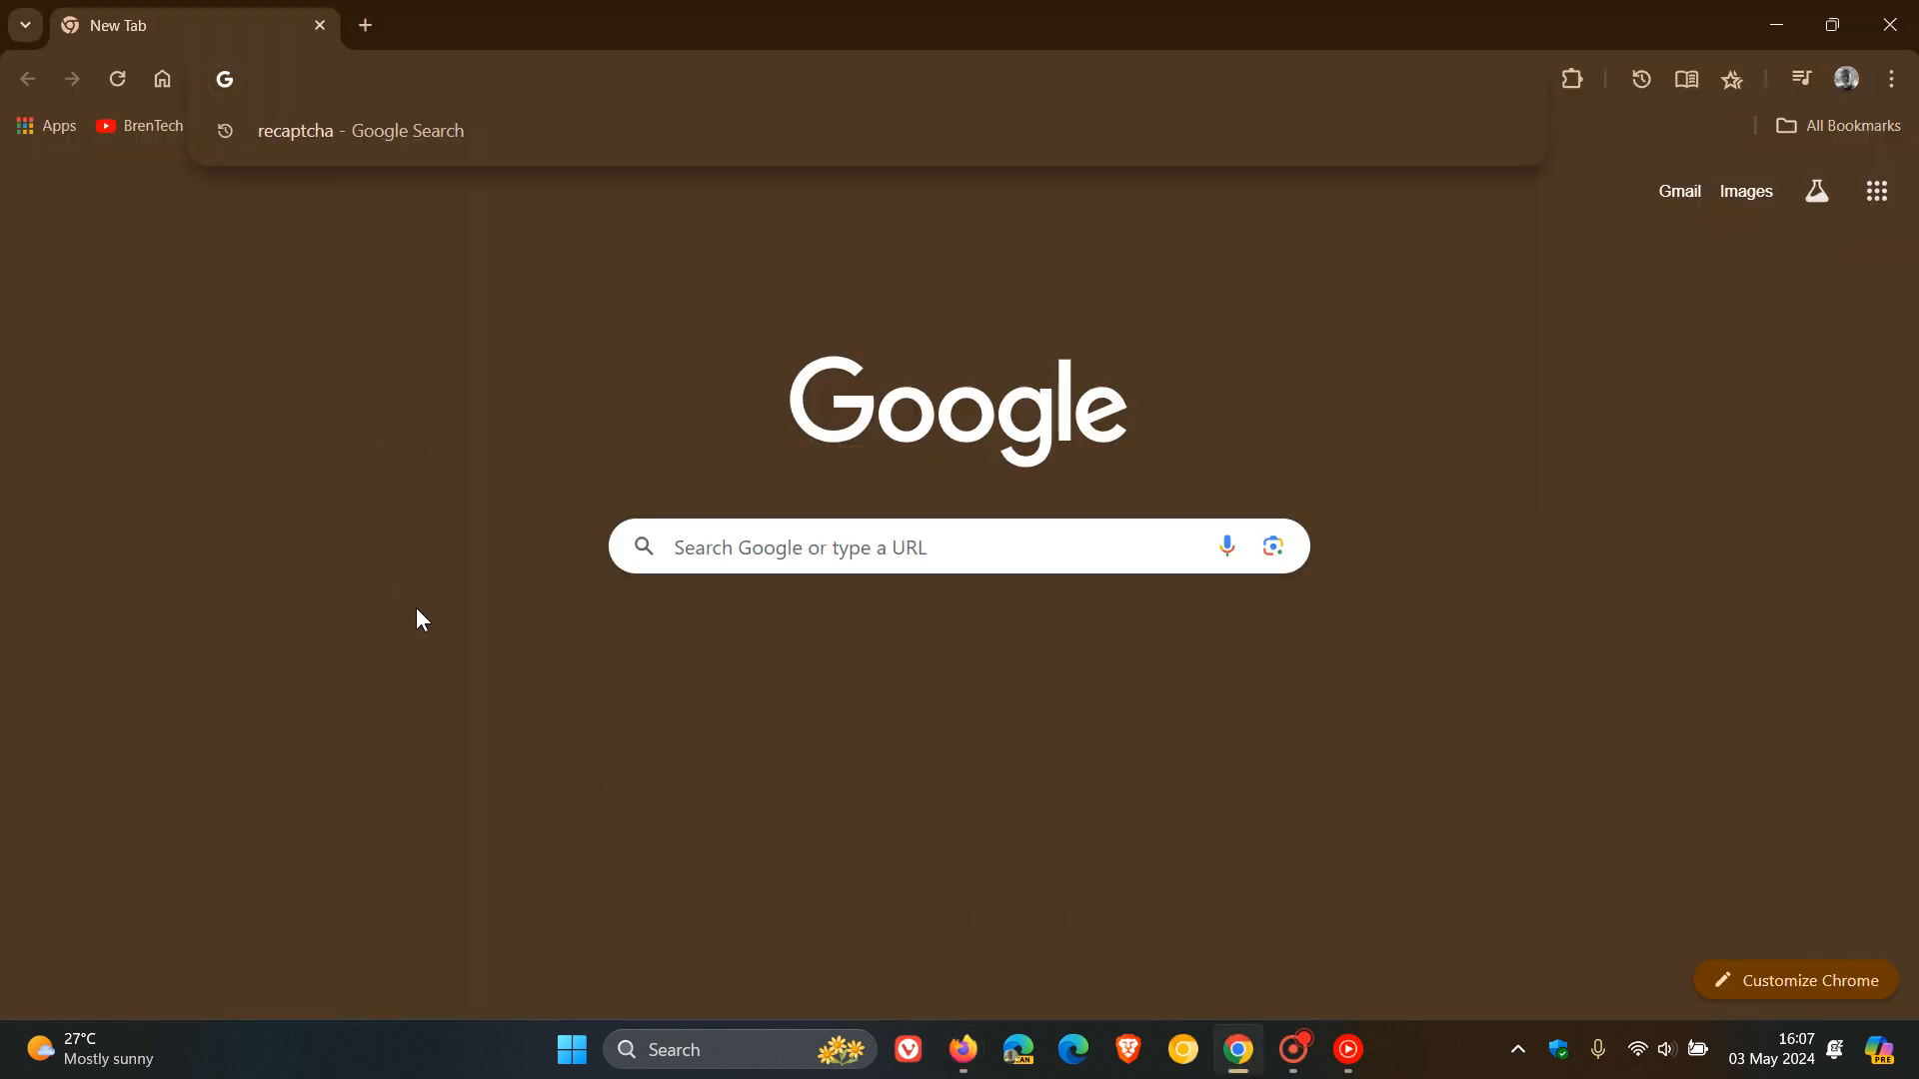
# Type 'wea' in Chrome's omnibox for the weather.com 10-day forecast suggestion, then return to Firefox.
pyautogui.write('weather')
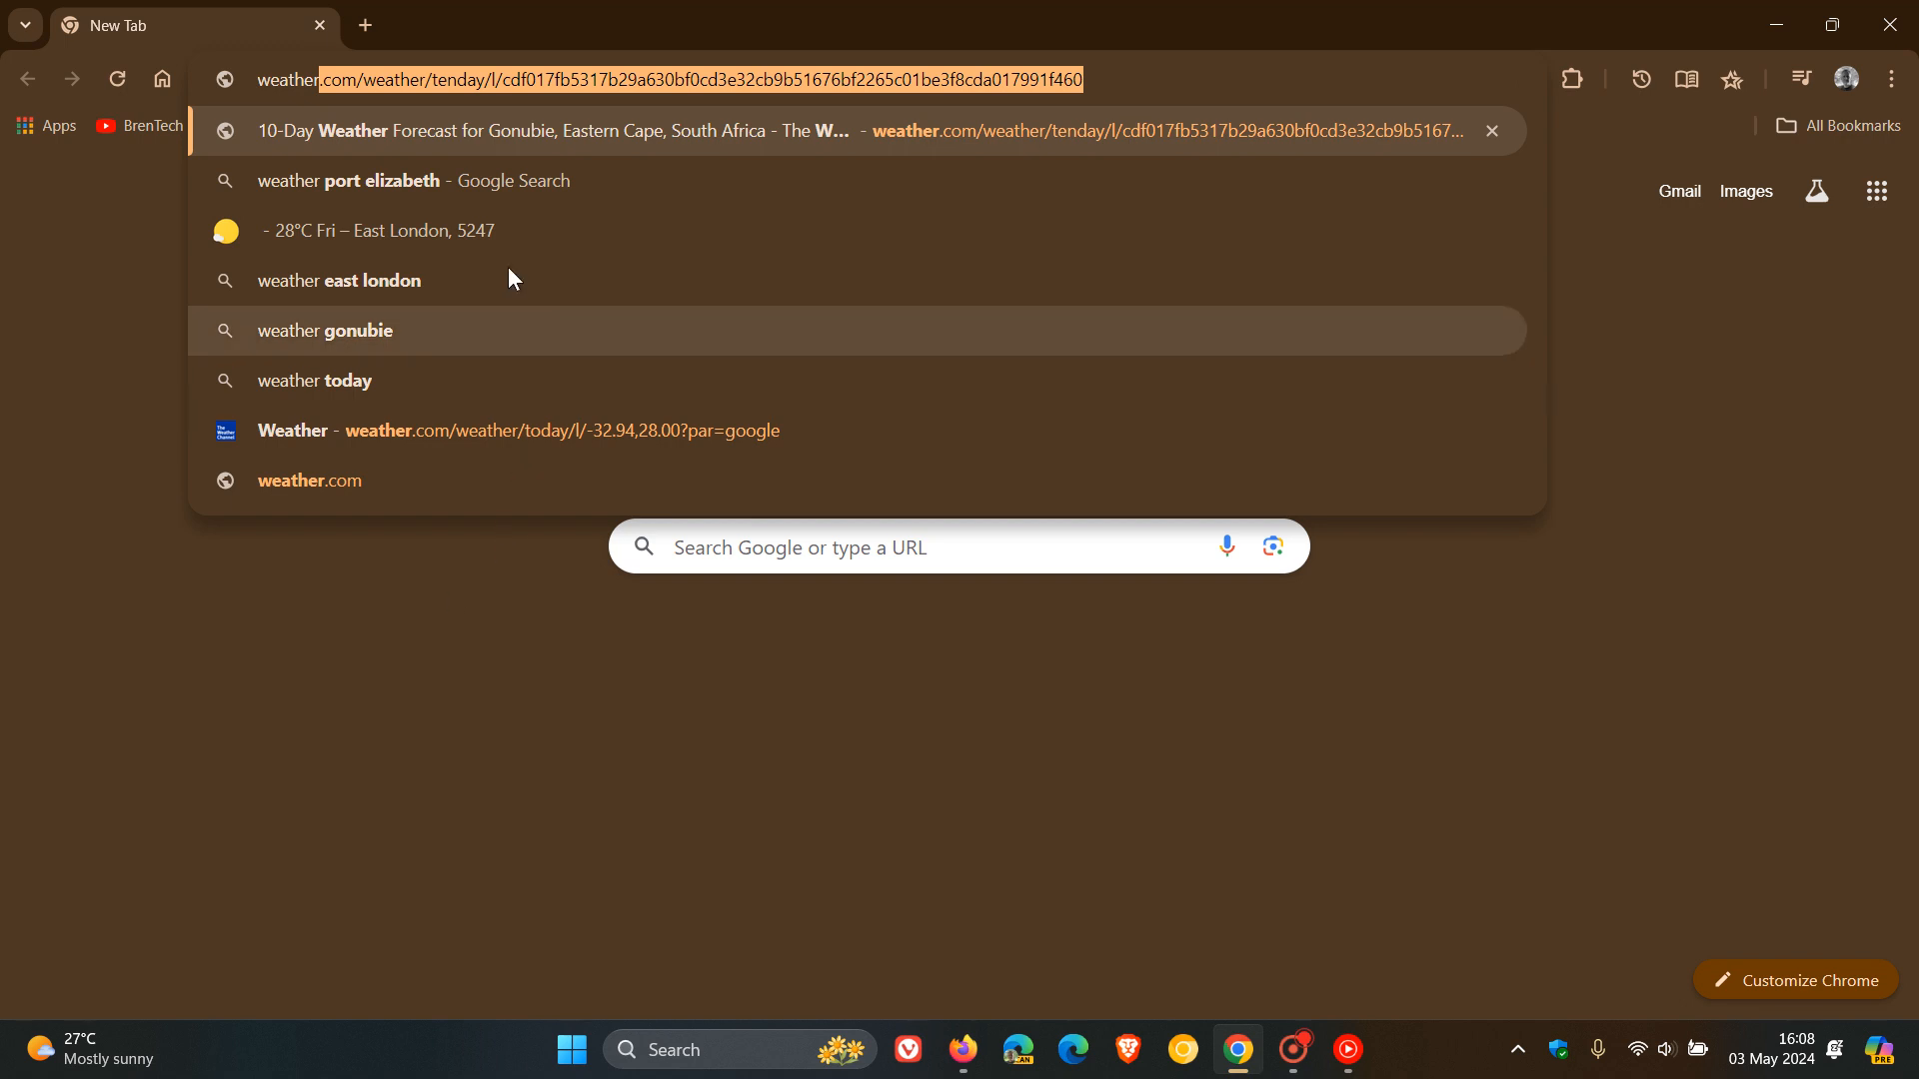
pyautogui.moveTo(456, 257)
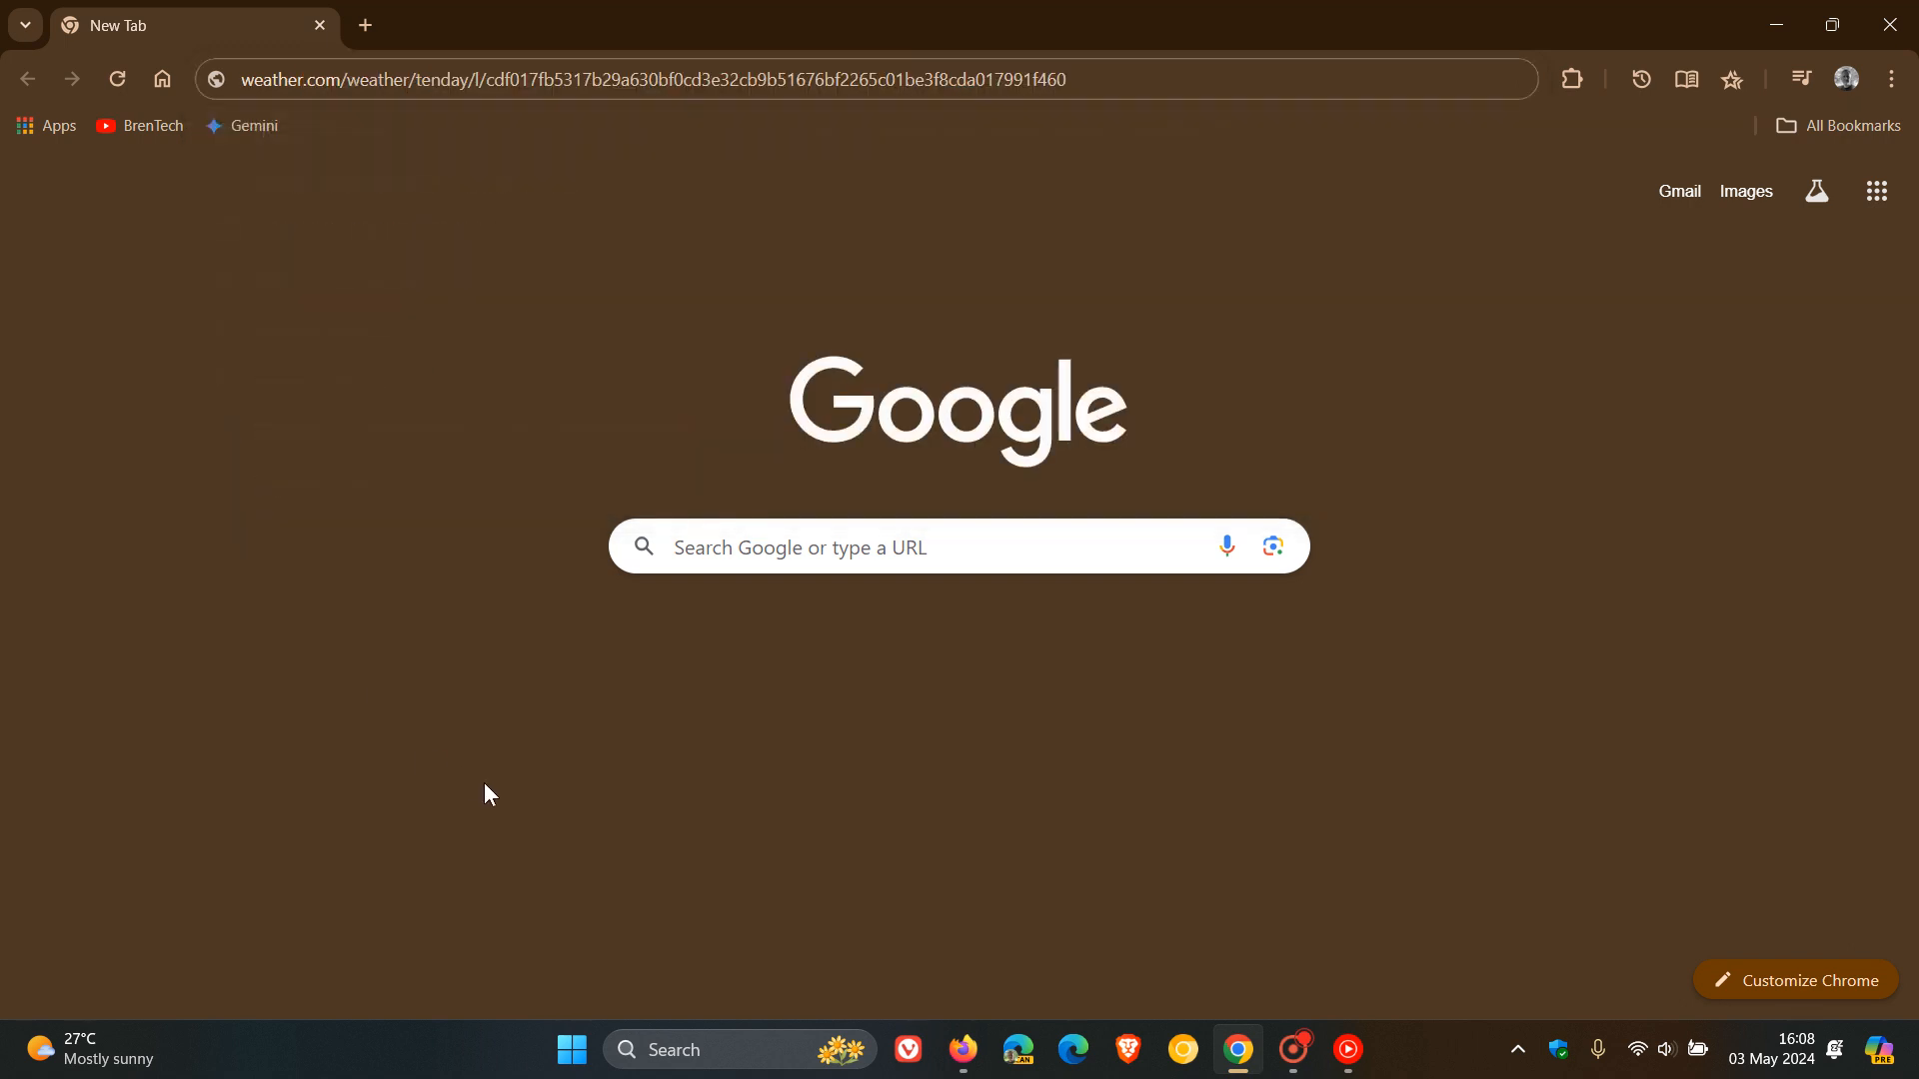
pyautogui.moveTo(969, 748)
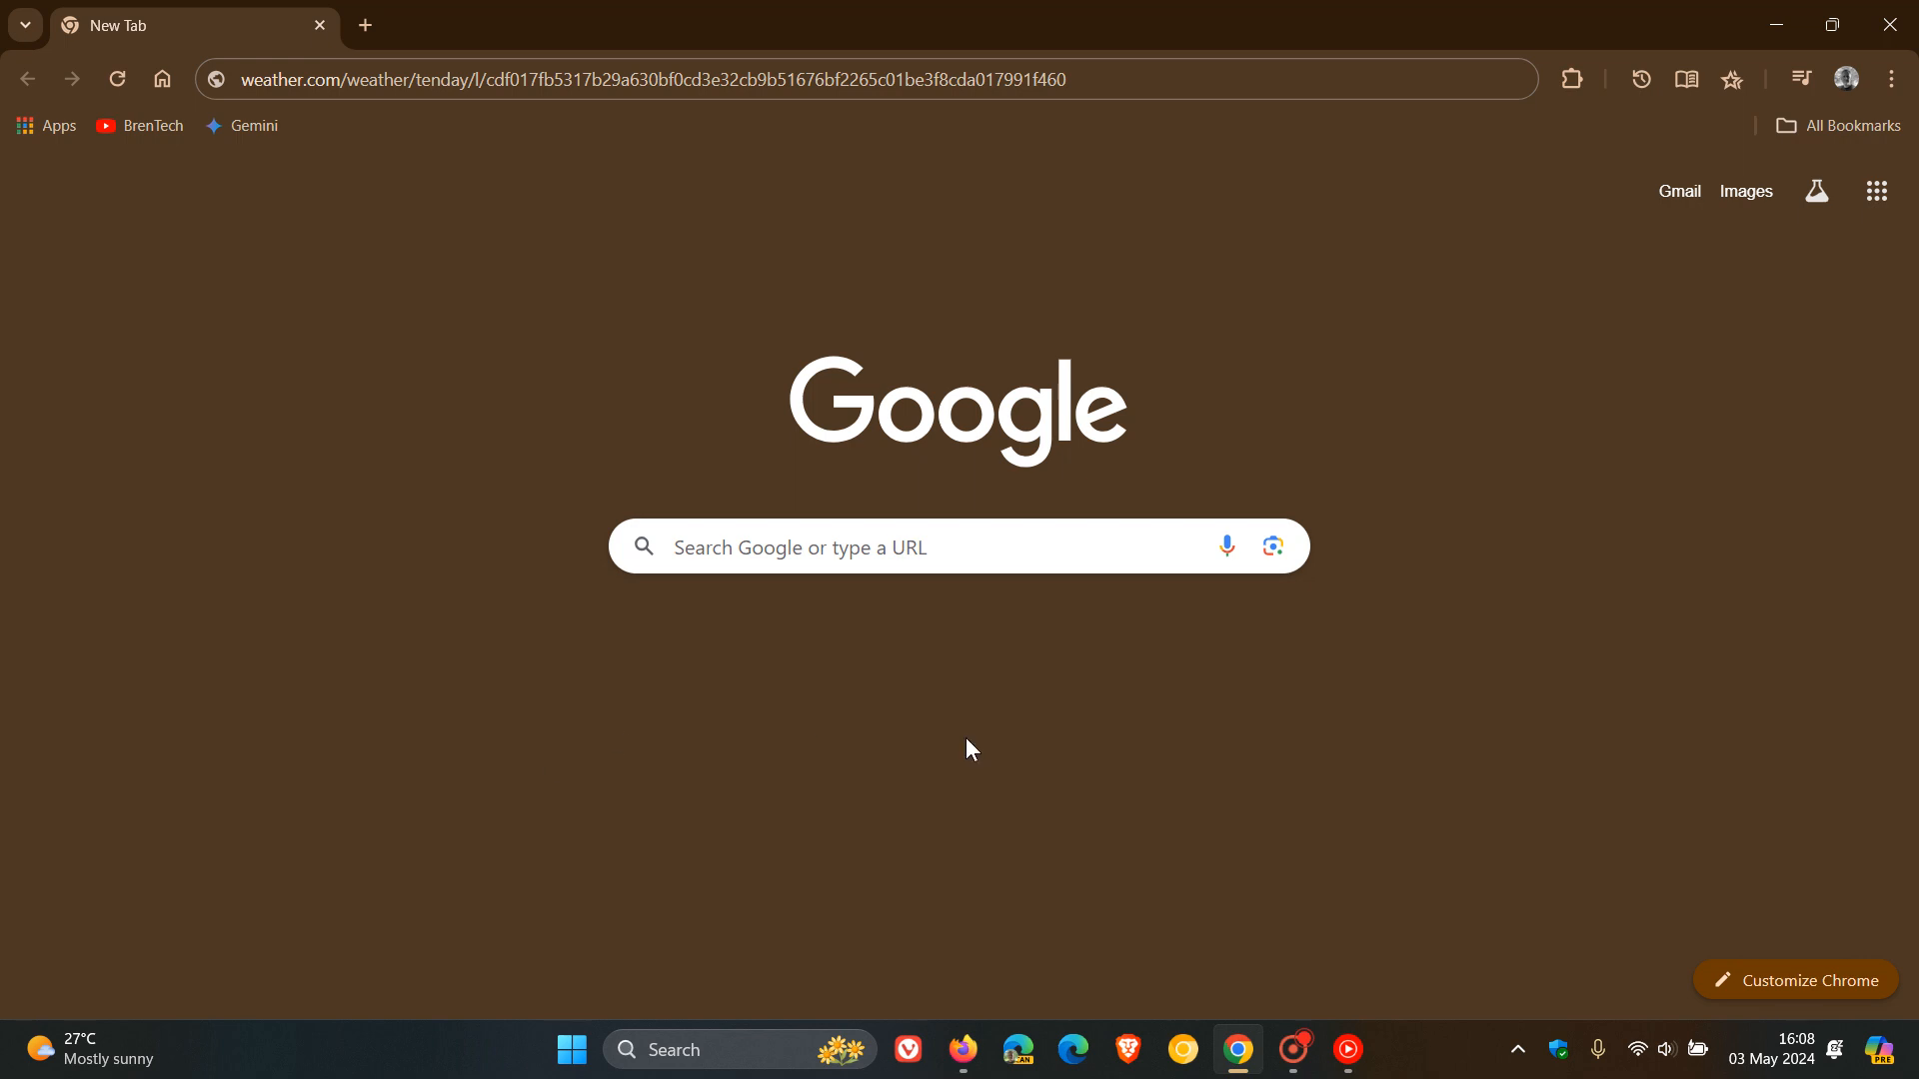
pyautogui.click(963, 1051)
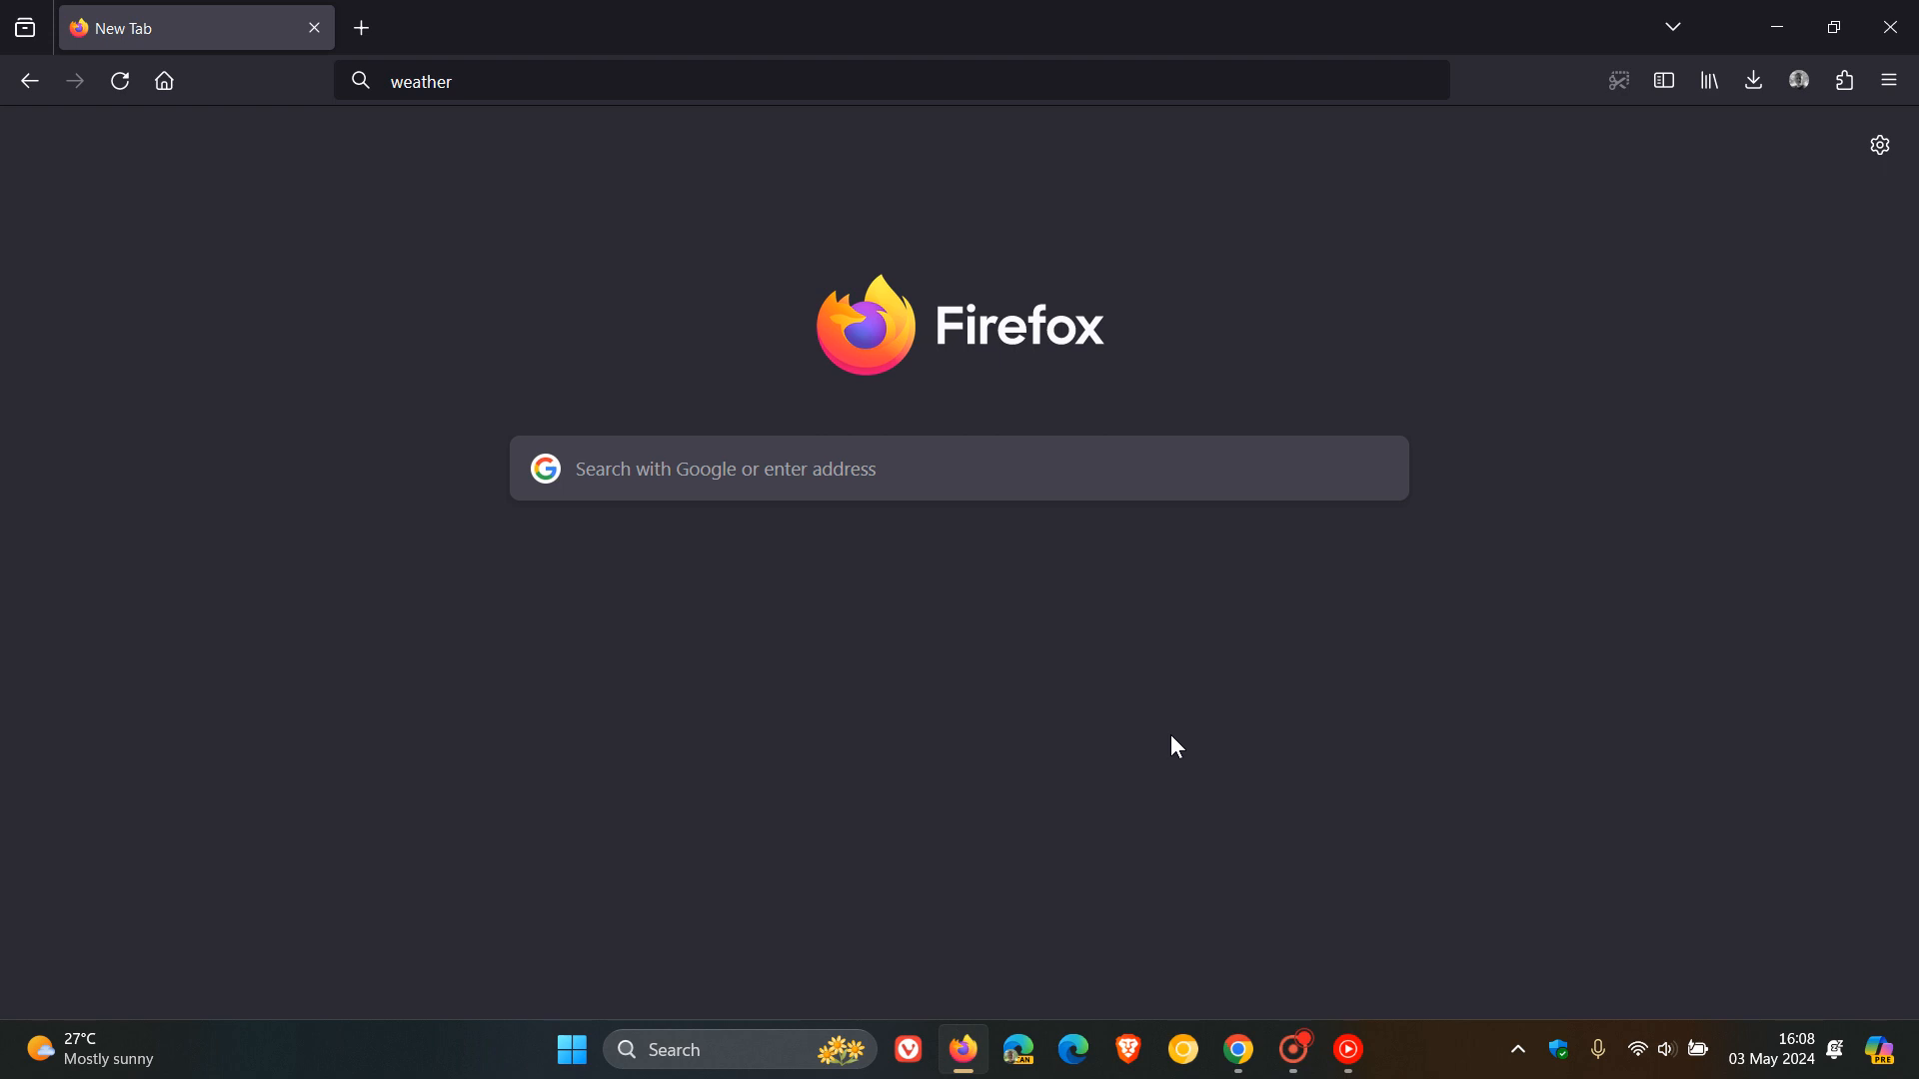
pyautogui.moveTo(535, 207)
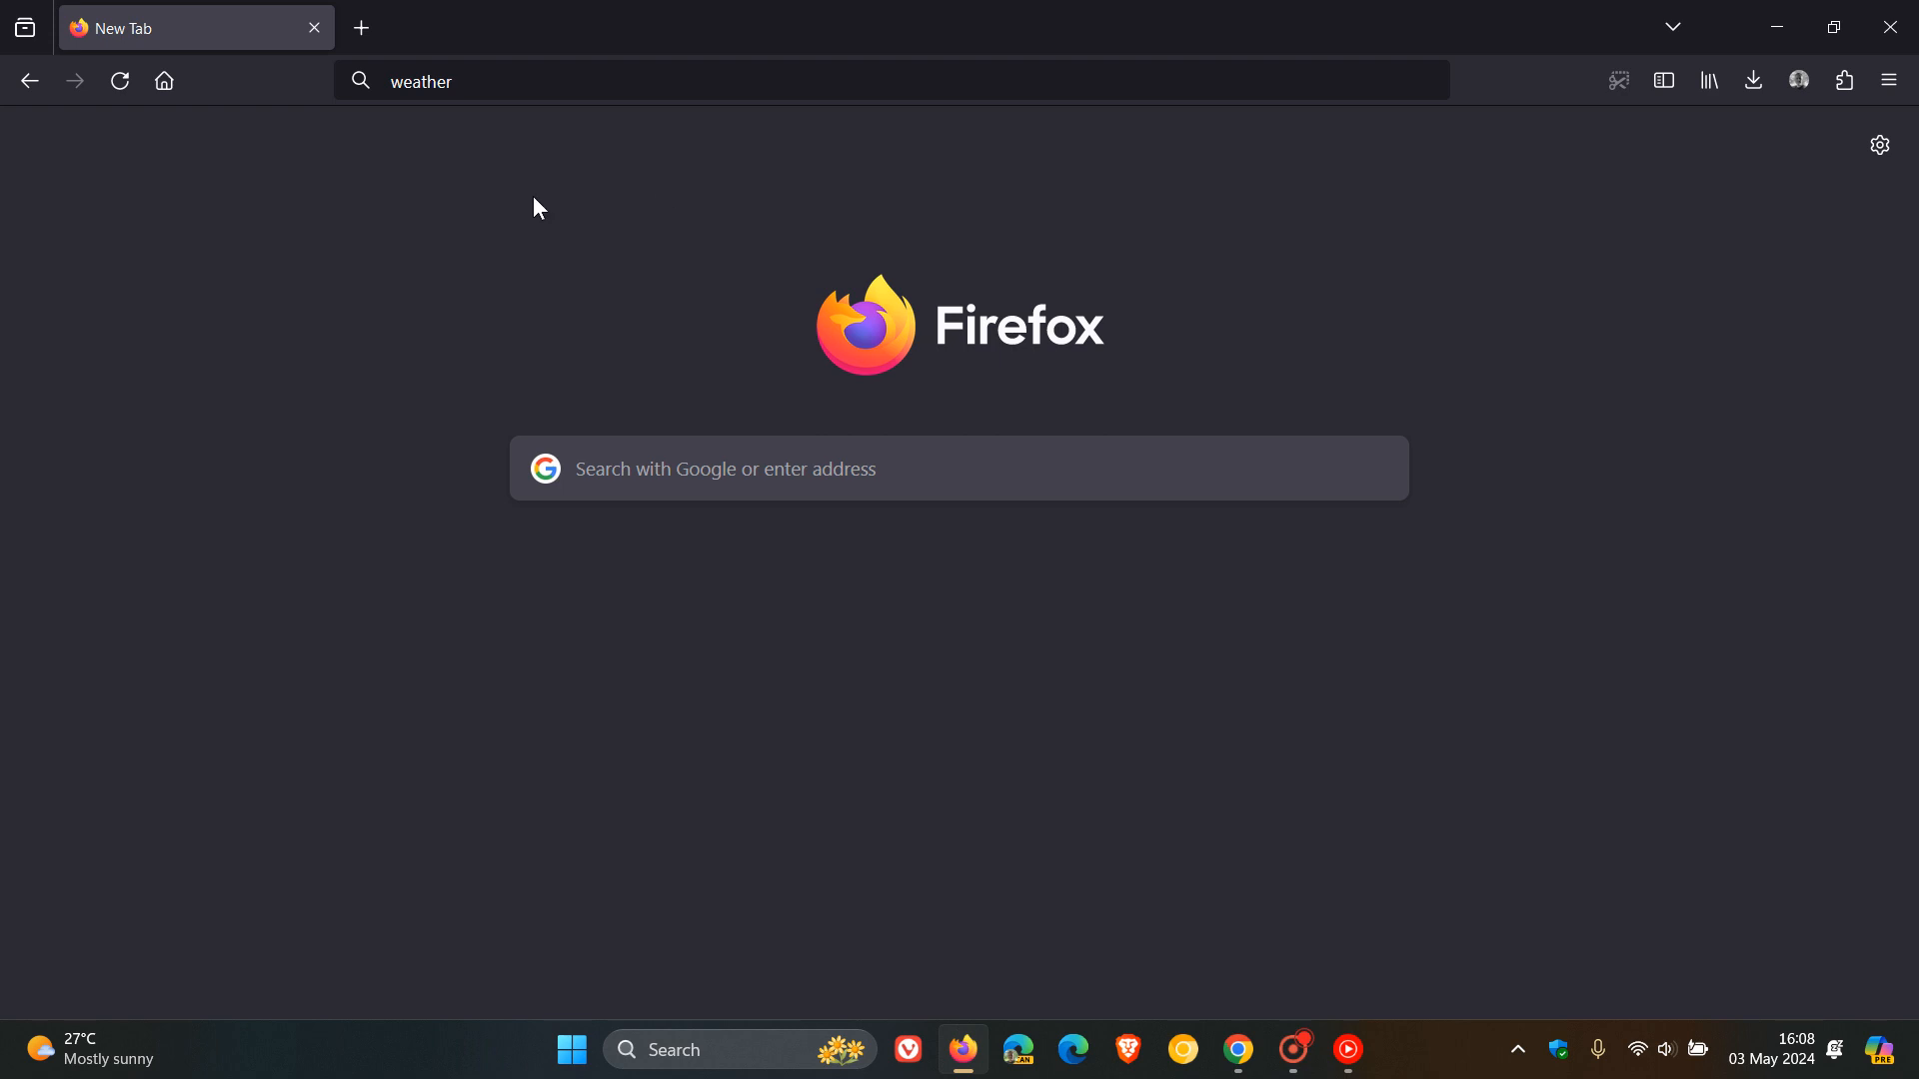
pyautogui.moveTo(472, 198)
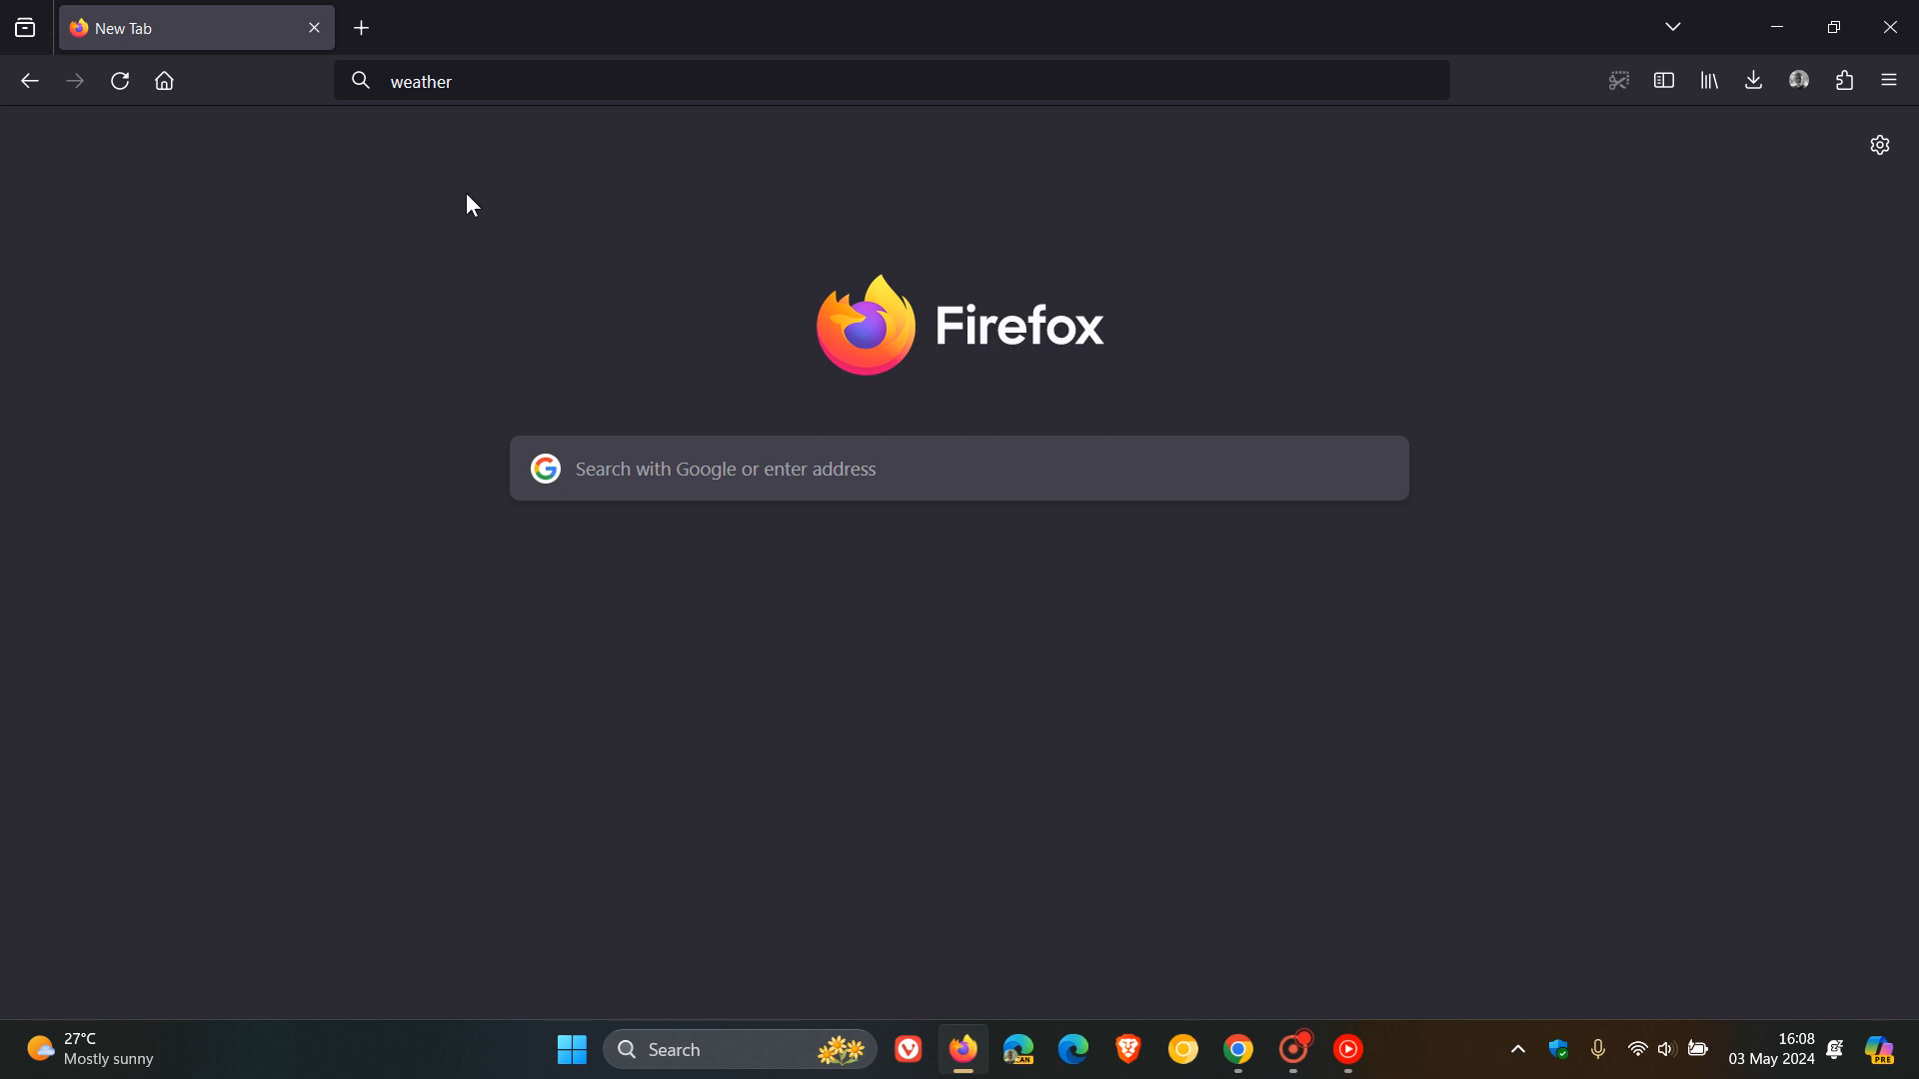
pyautogui.moveTo(663, 149)
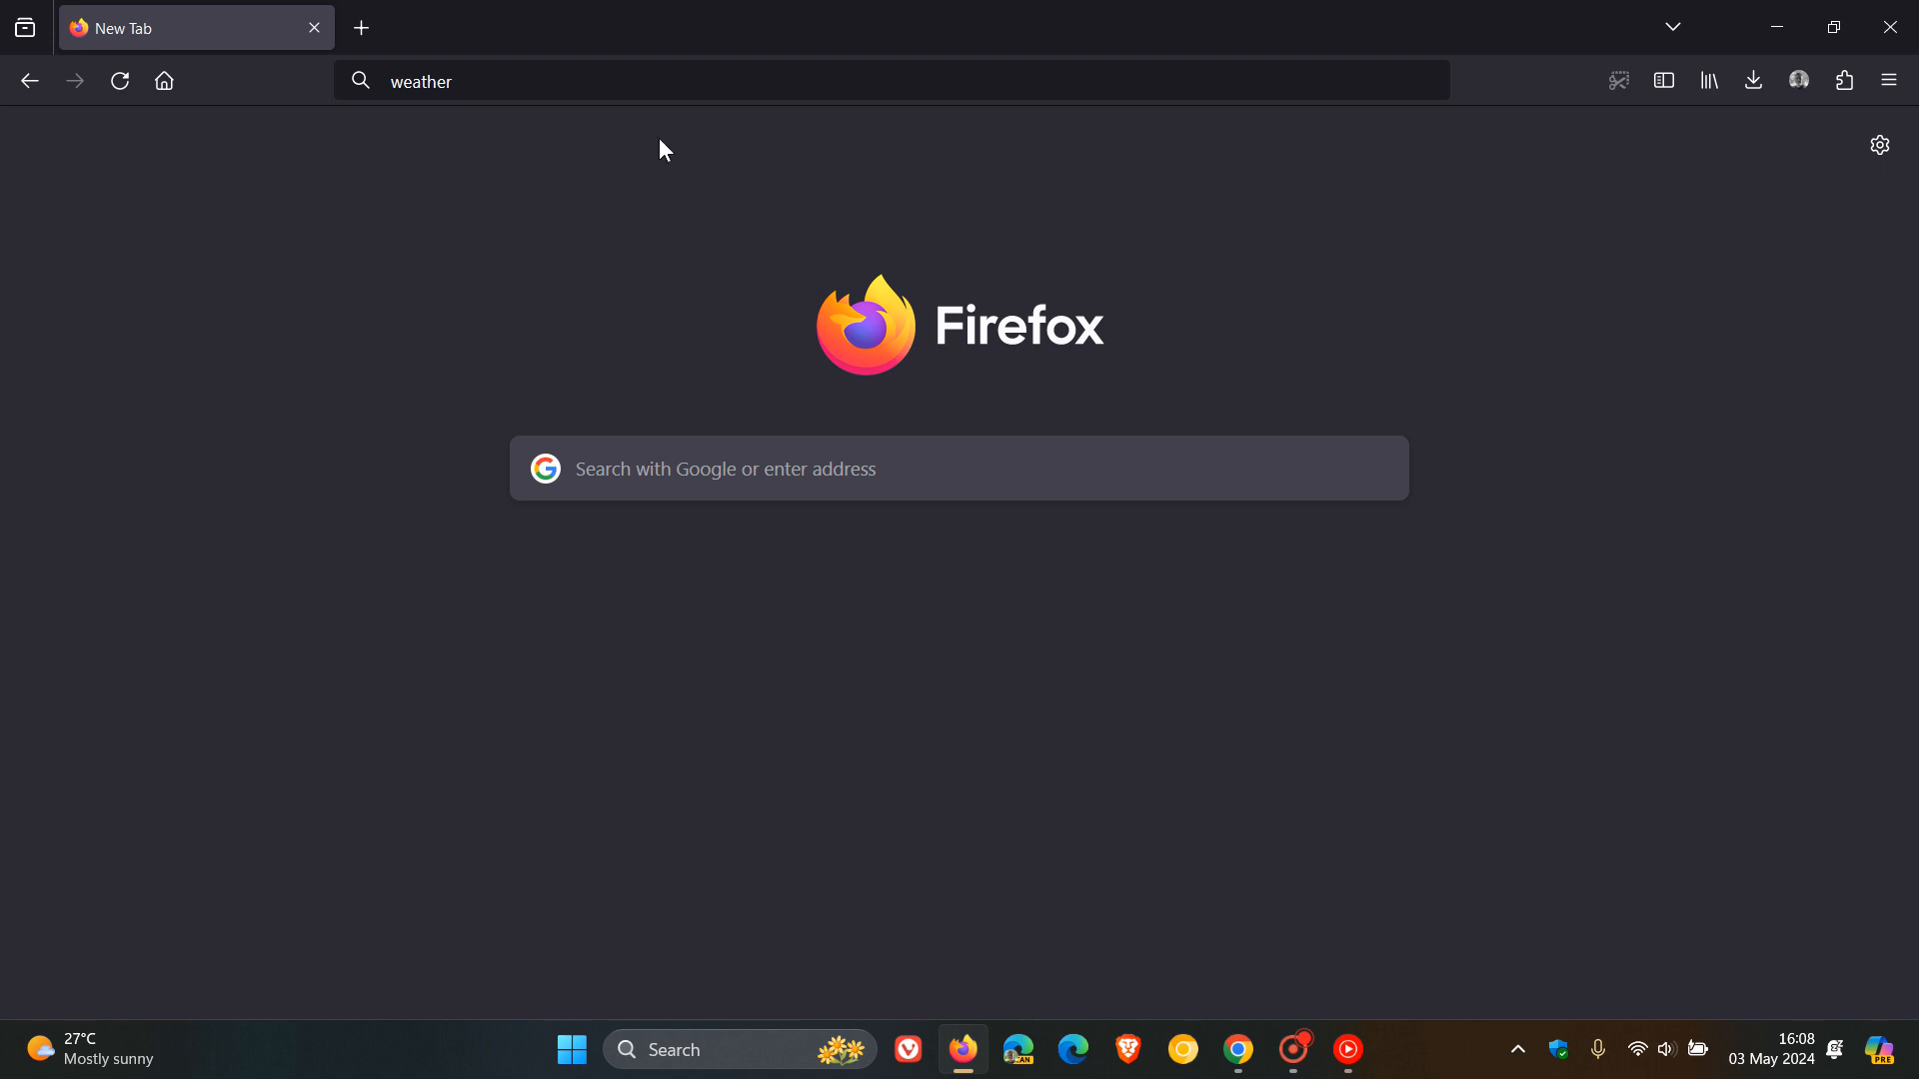
pyautogui.moveTo(996, 141)
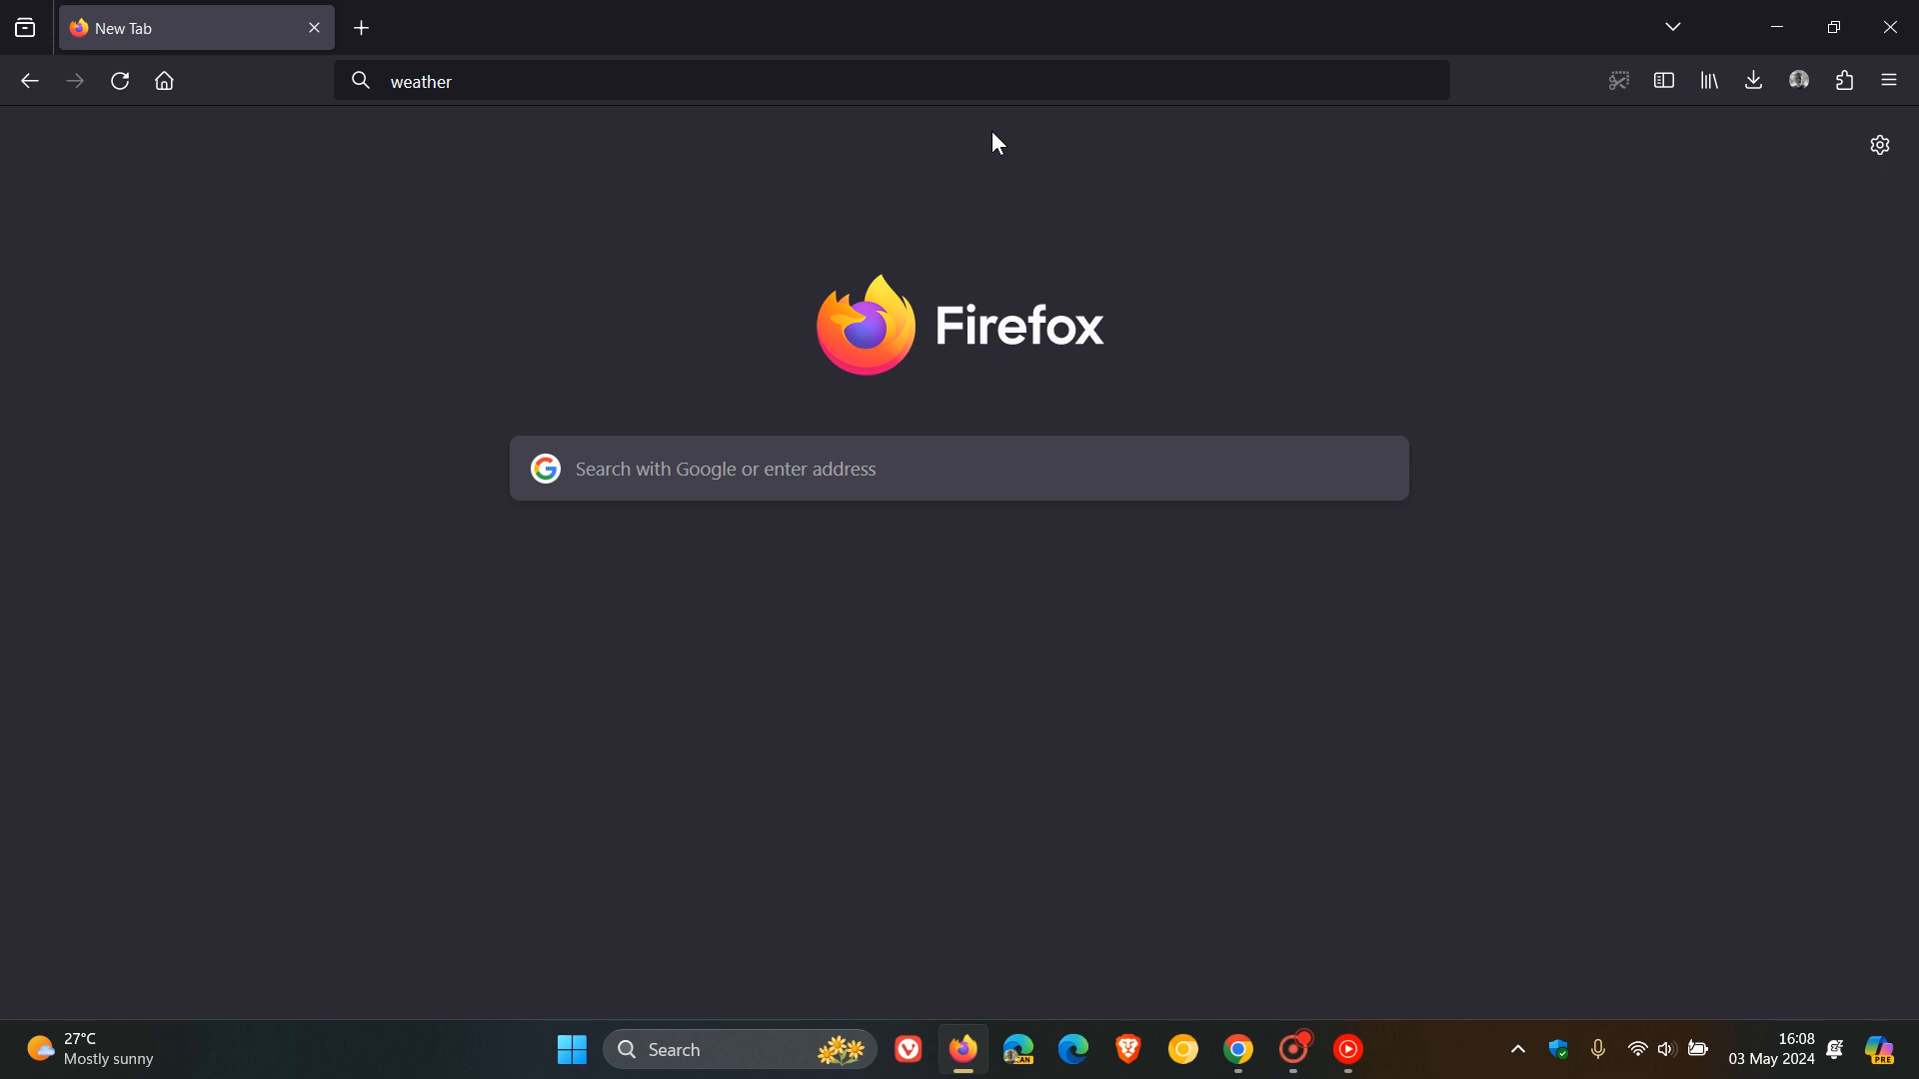
pyautogui.moveTo(1222, 209)
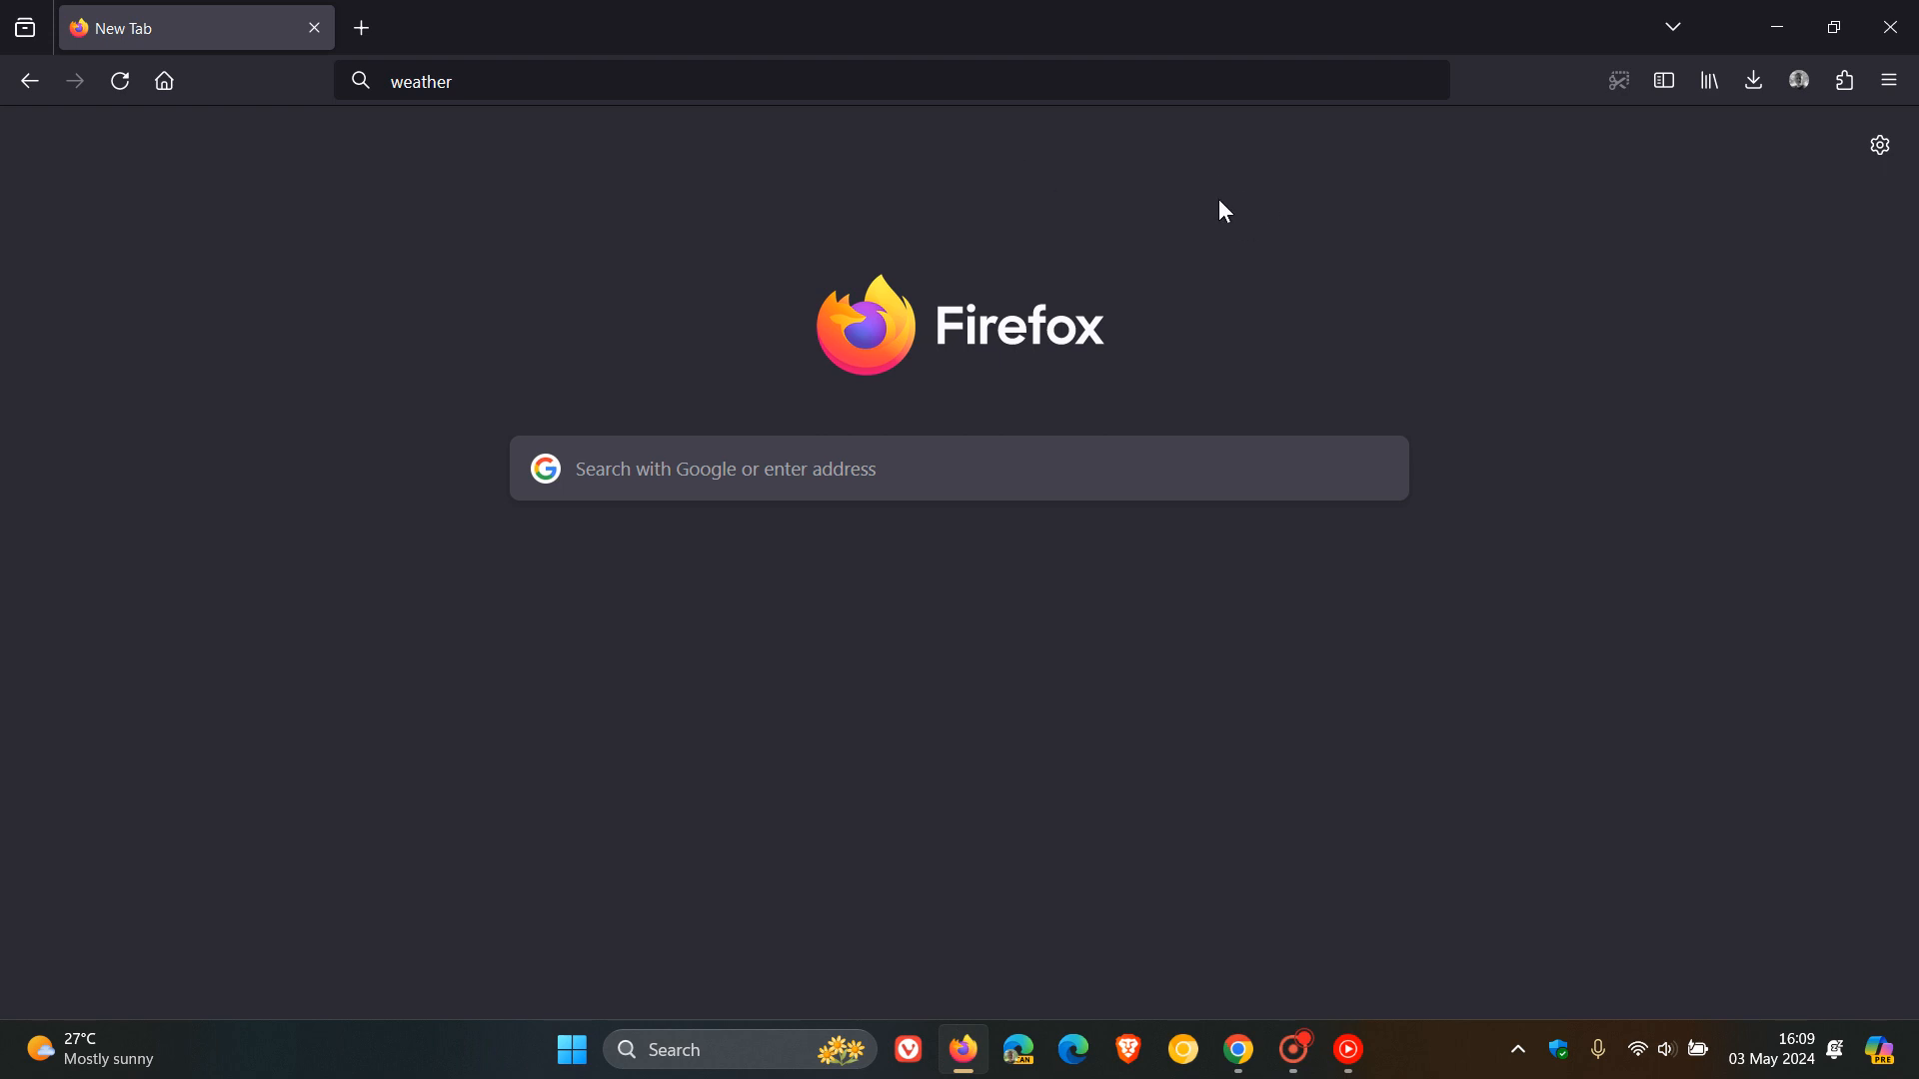